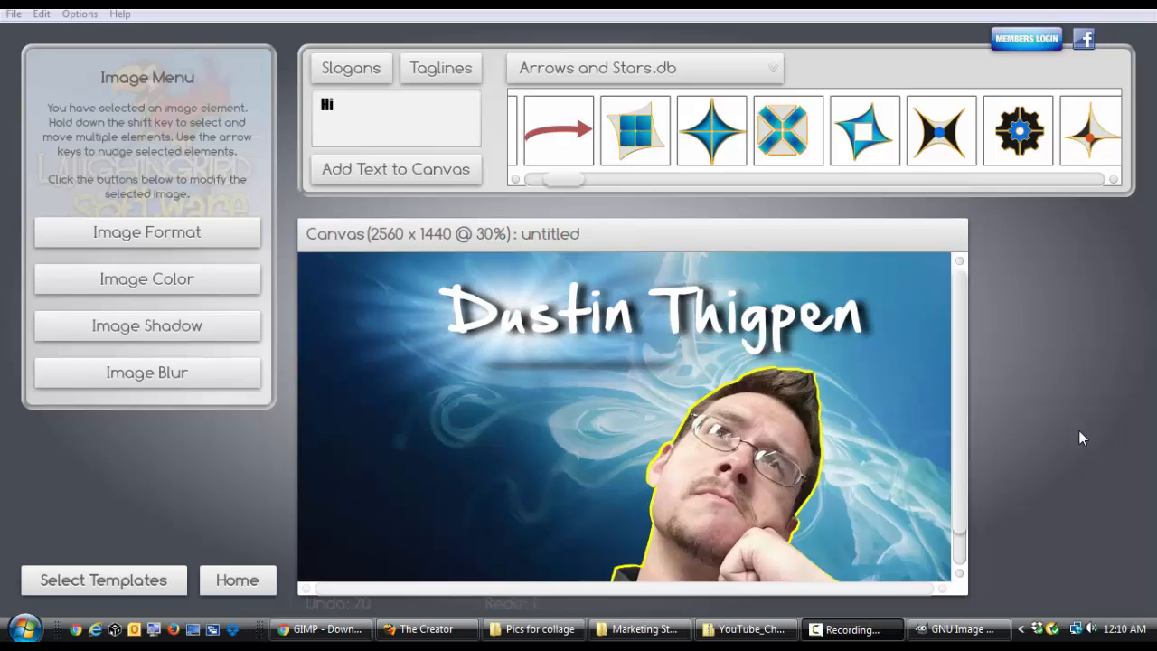
mouse_move(1021, 369)
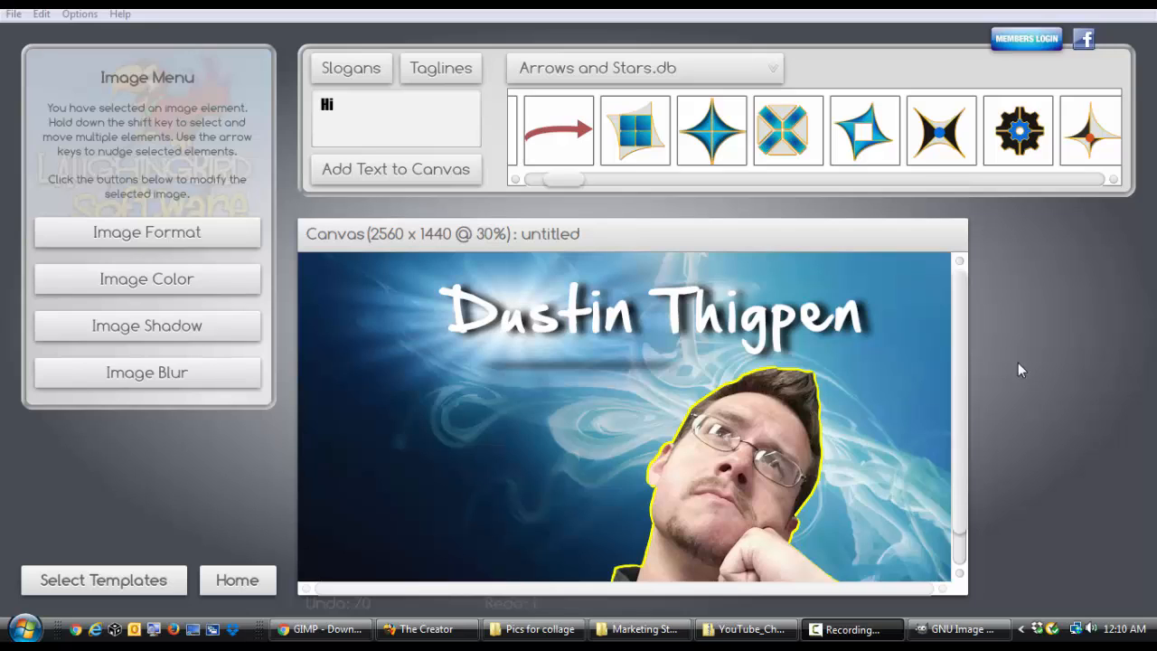
mouse_move(847, 551)
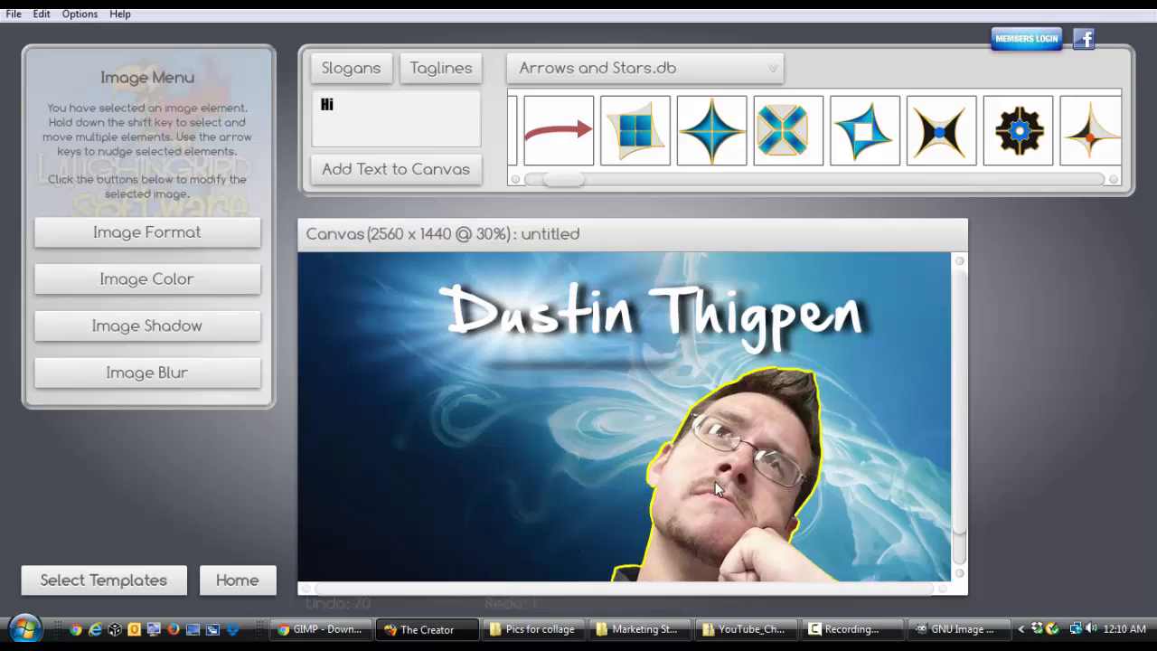
mouse_move(593, 439)
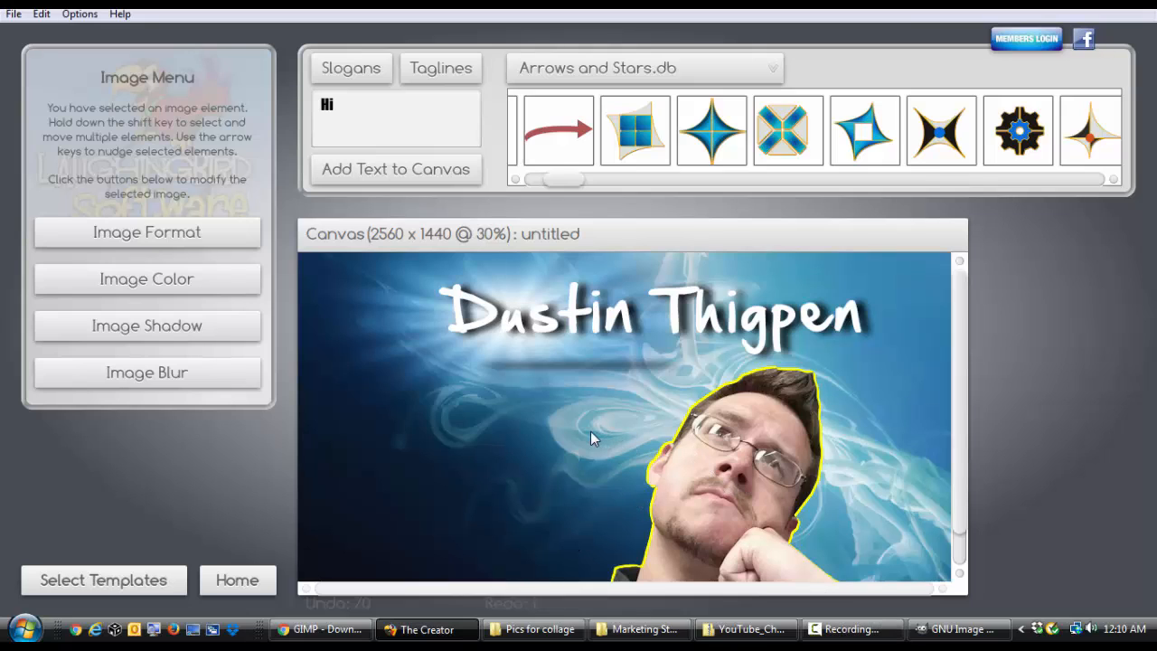
drag(732, 470, 588, 451)
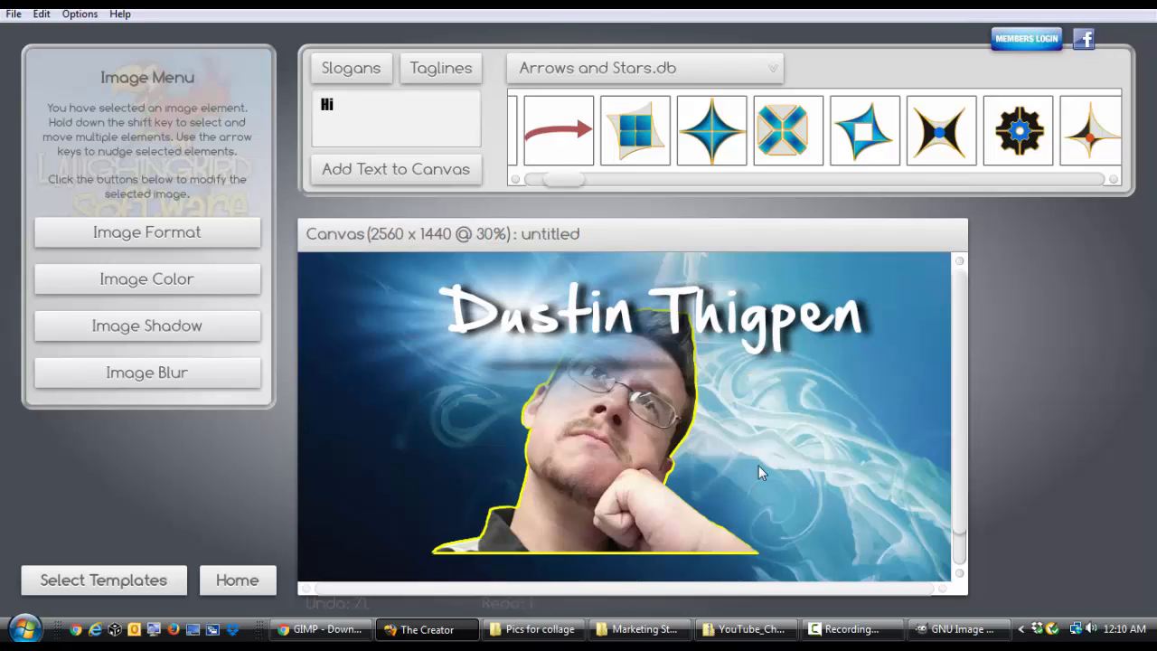
mouse_move(589, 444)
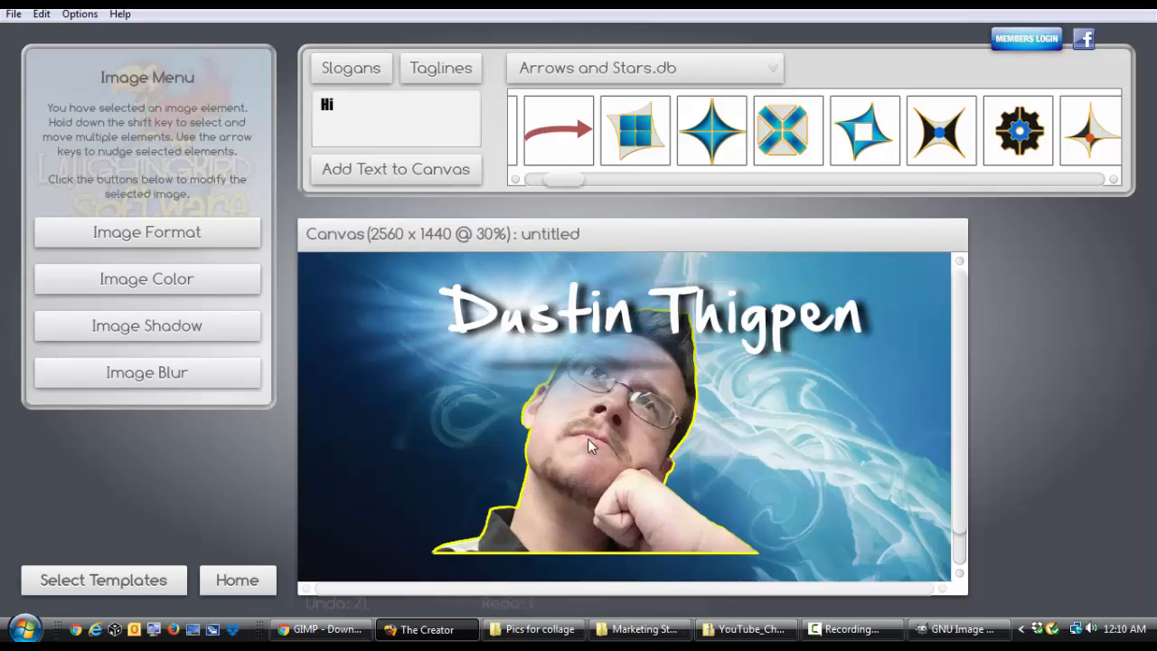
mouse_move(705, 485)
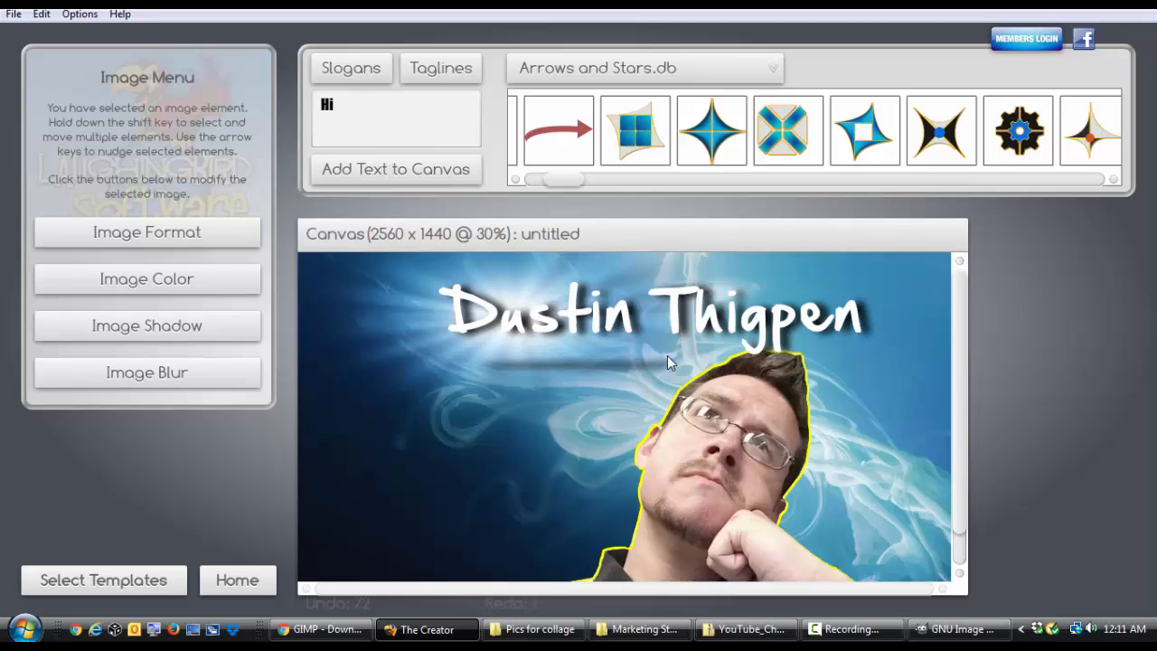
mouse_move(620, 376)
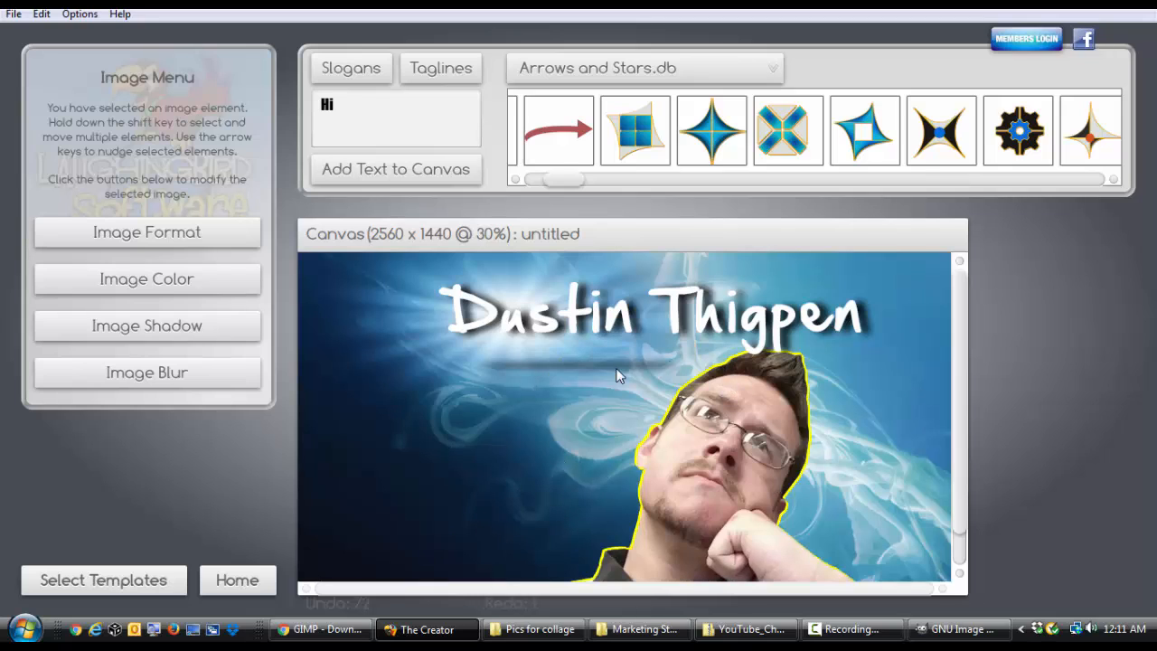
mouse_move(714, 455)
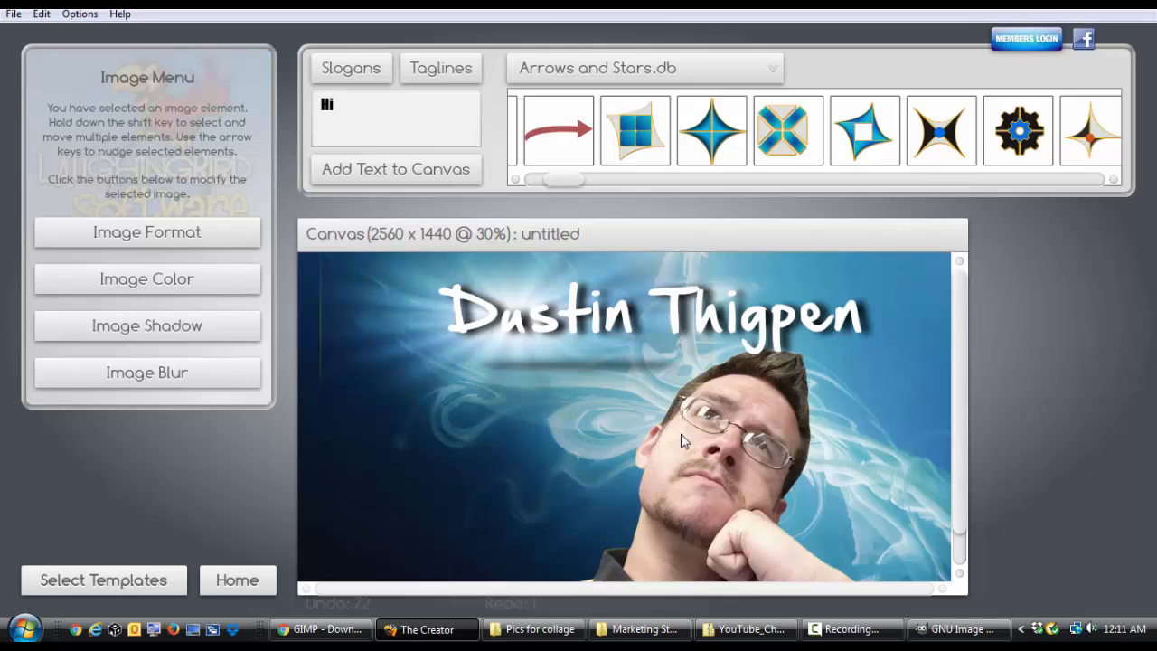
mouse_move(690, 434)
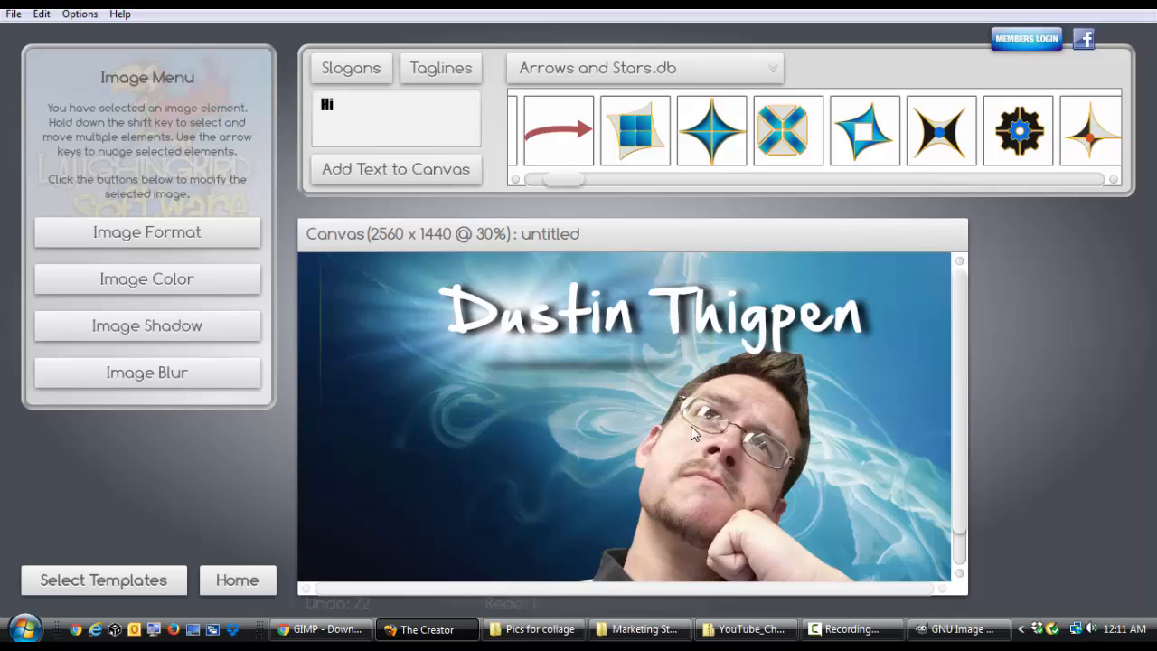
mouse_move(696, 426)
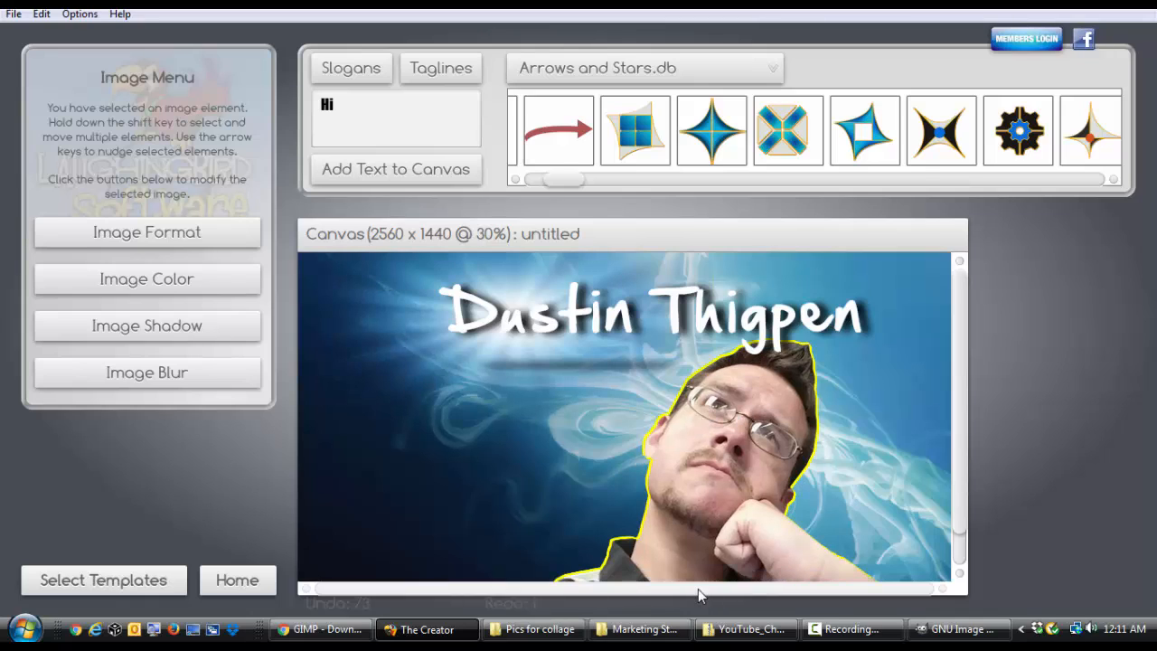
mouse_move(734, 446)
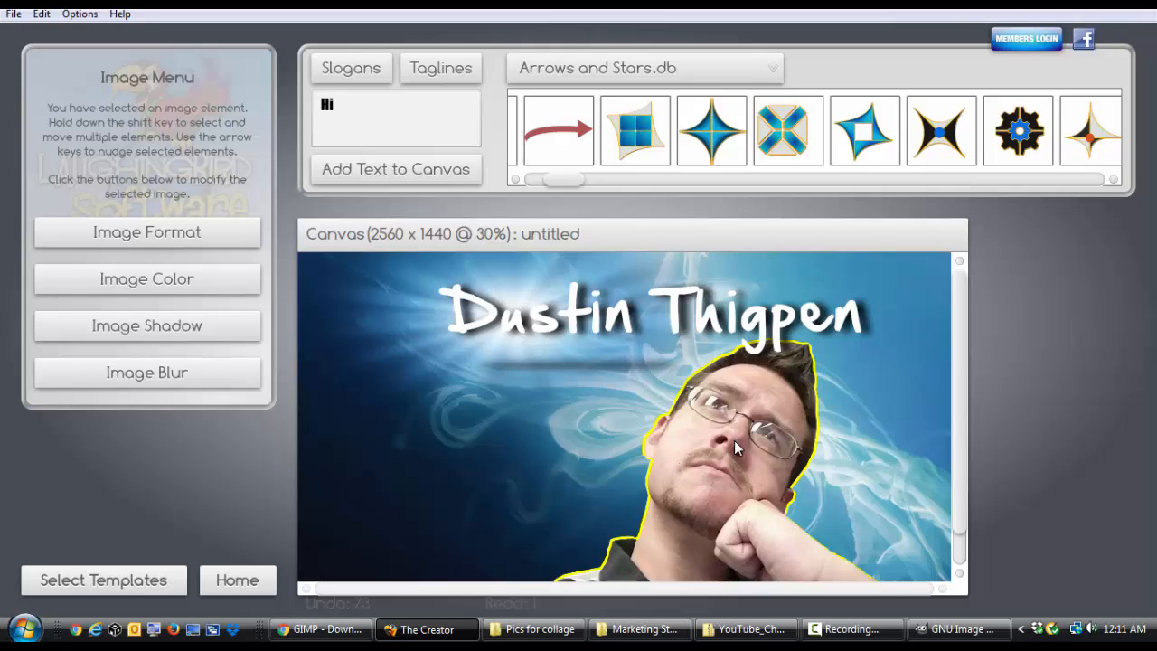
mouse_move(662, 461)
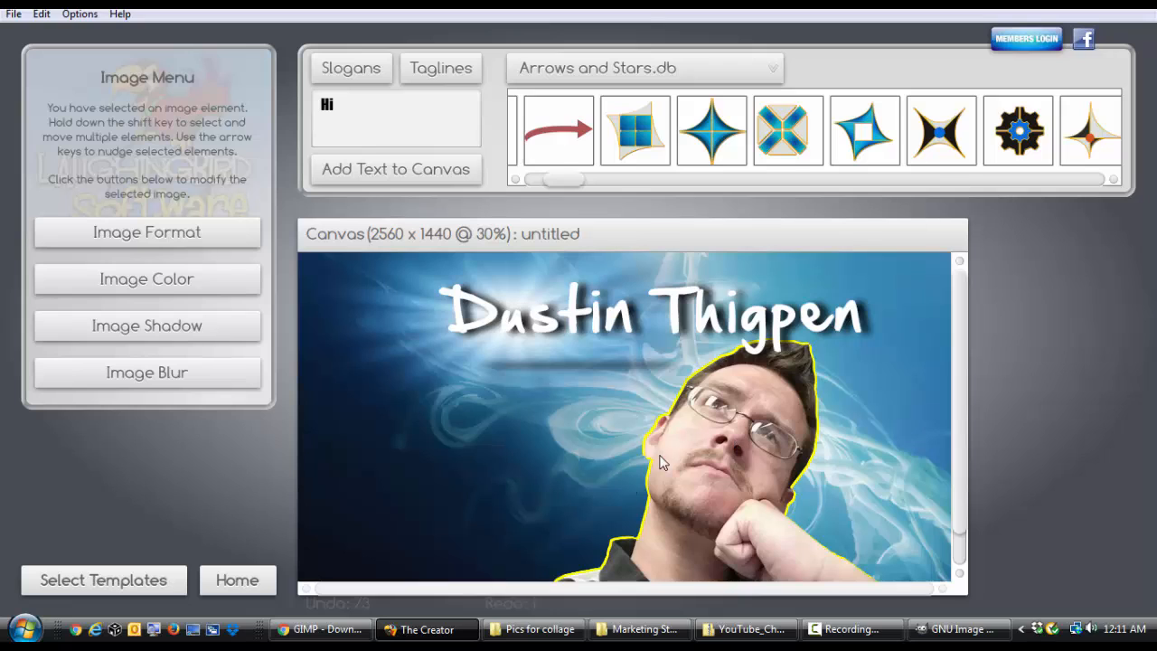
mouse_move(322, 629)
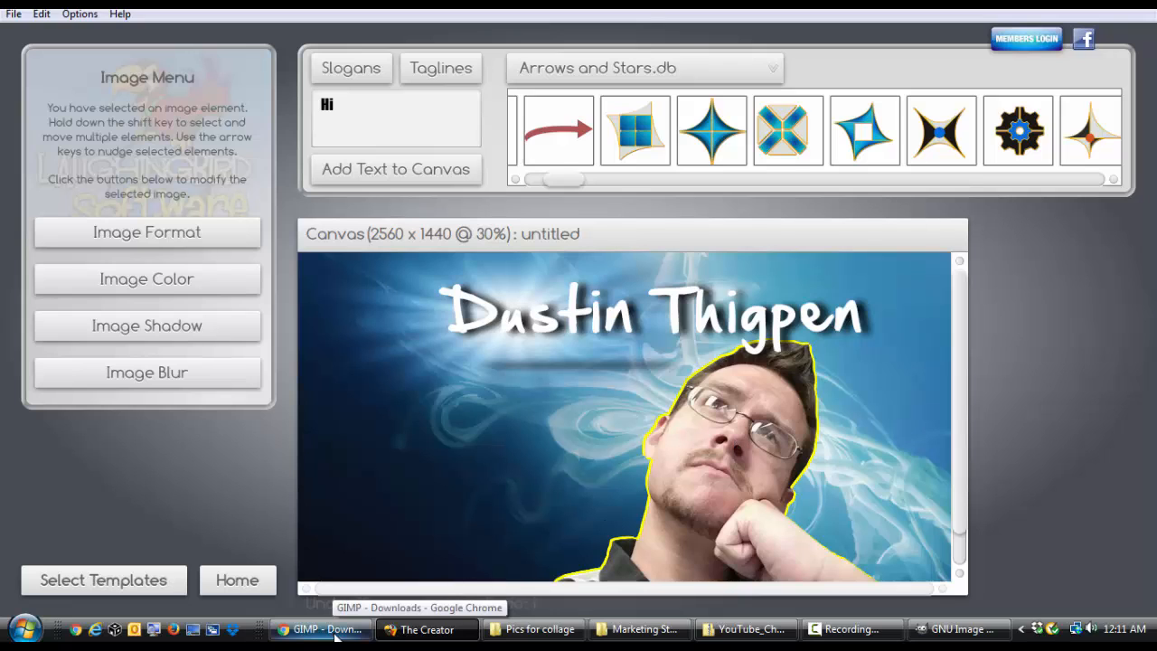
click(322, 629)
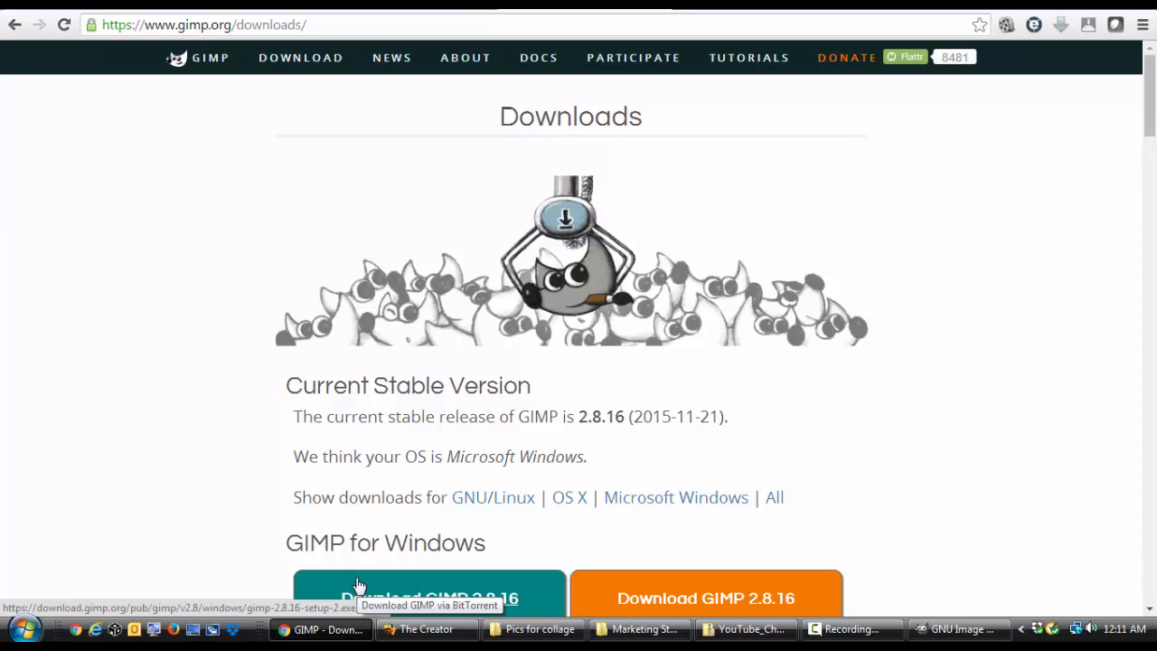
mouse_move(463, 144)
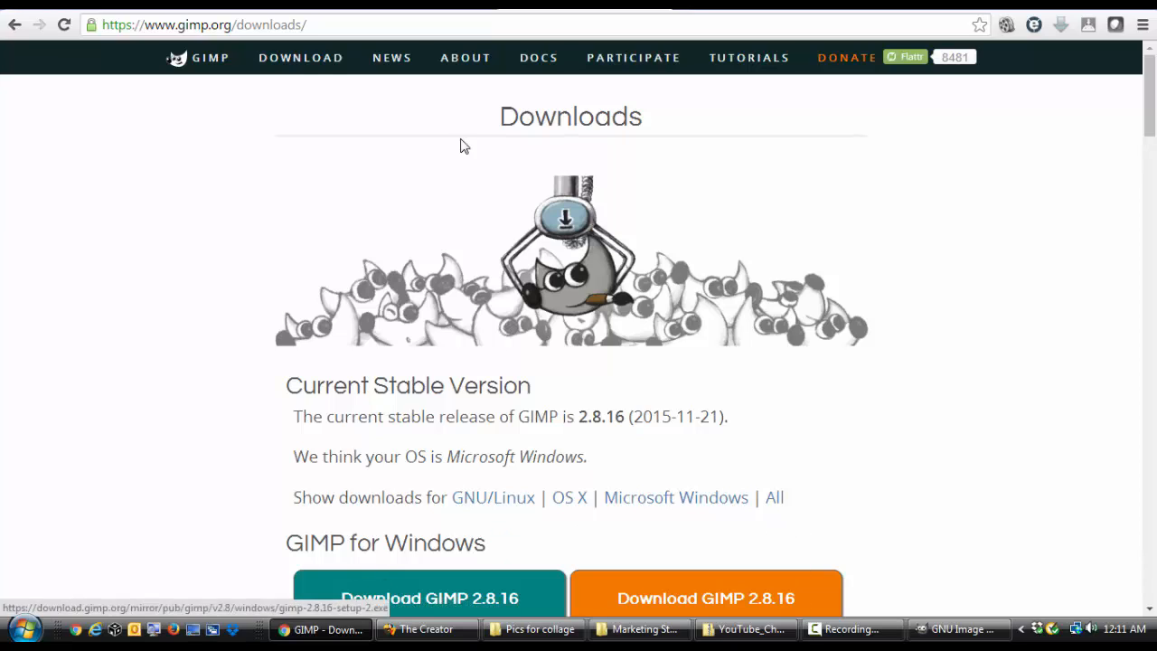
mouse_move(402, 130)
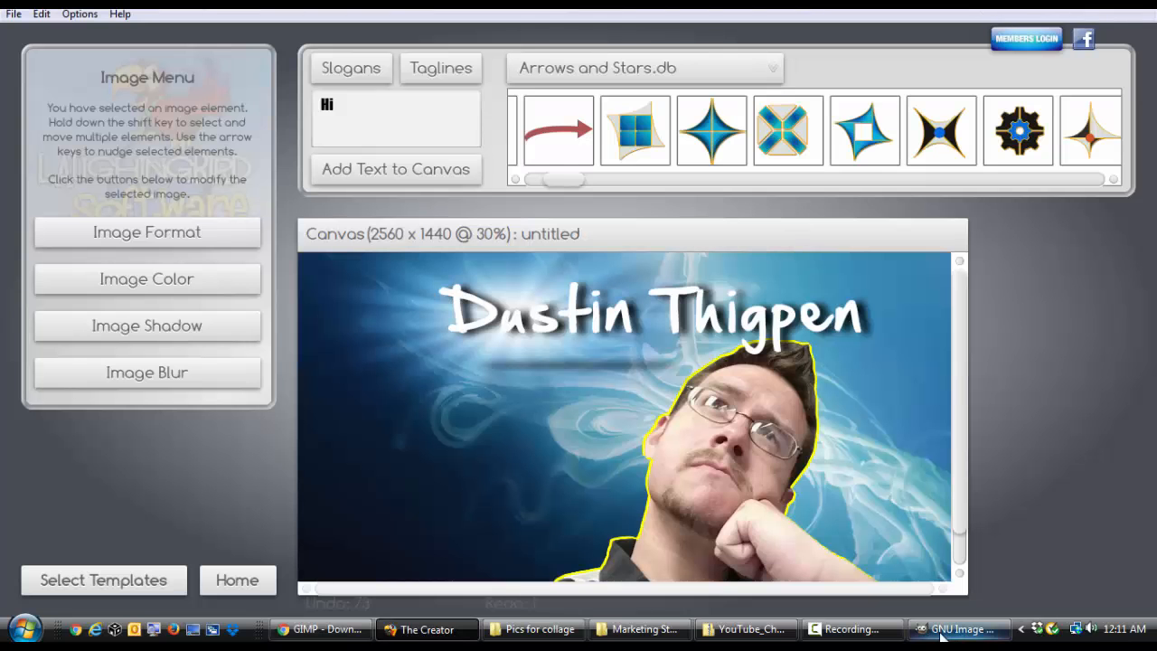
Bring up the GIMP window and raise its toolbox via Tools > Toolbox
click(958, 629)
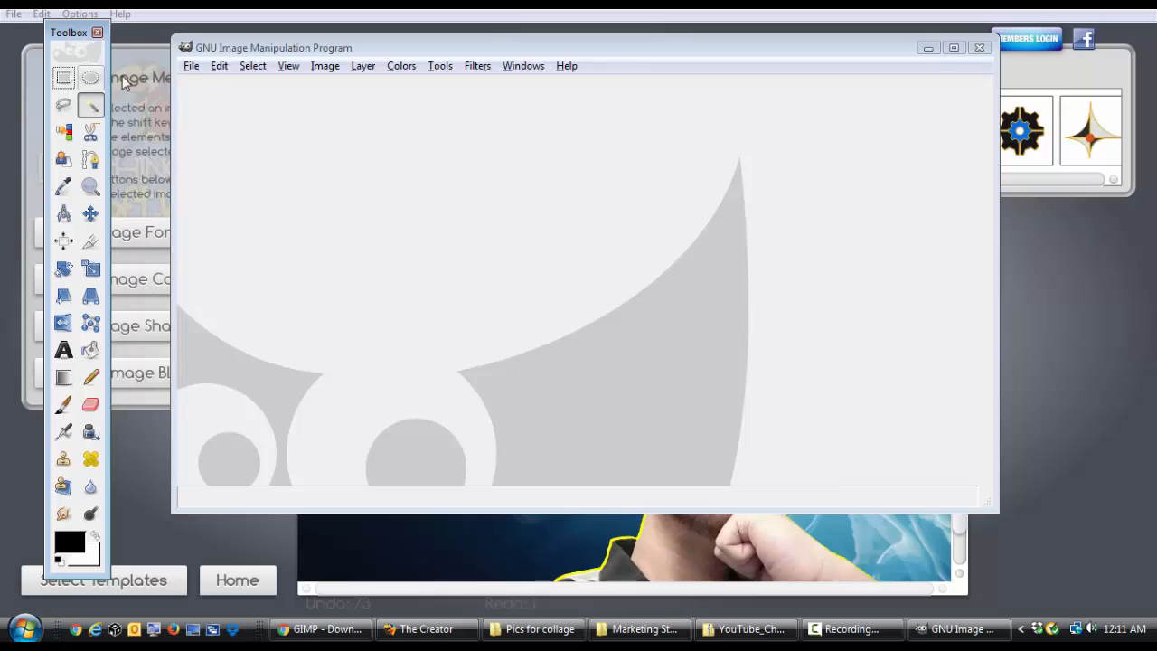
click(440, 65)
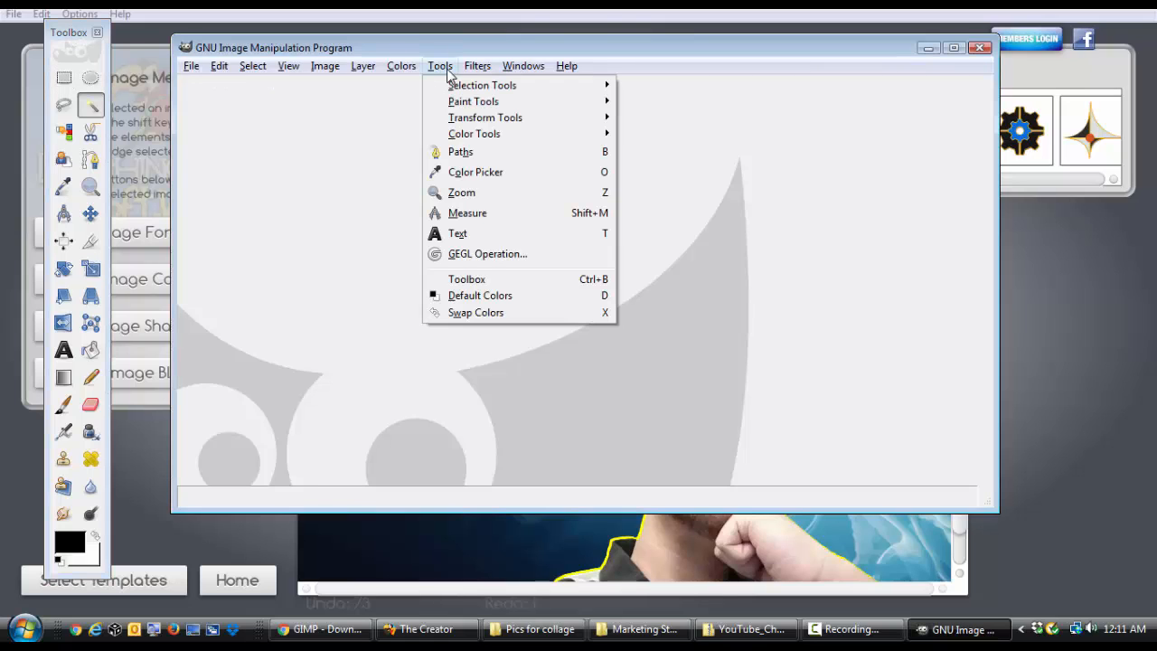
mouse_move(466, 278)
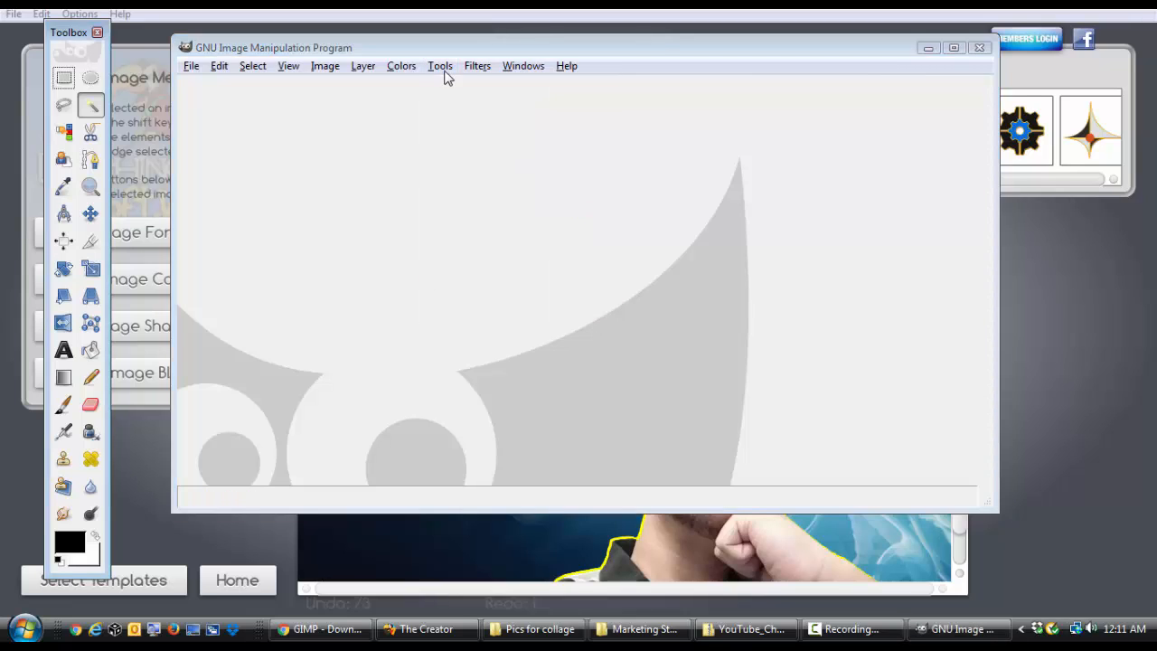
click(439, 66)
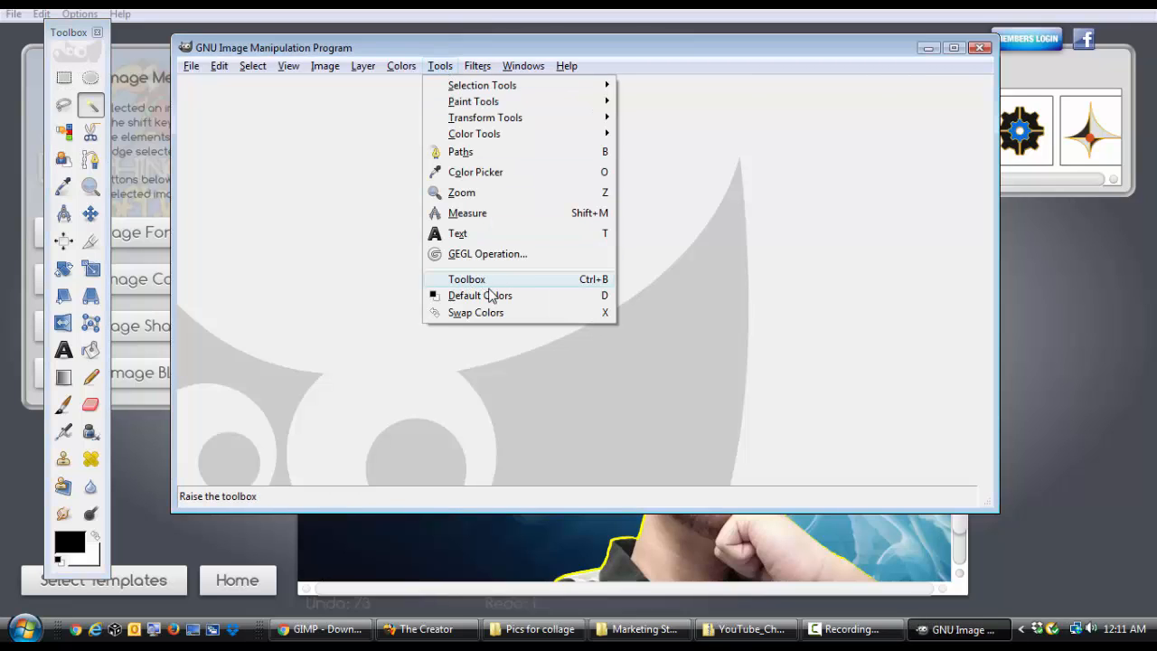
click(466, 279)
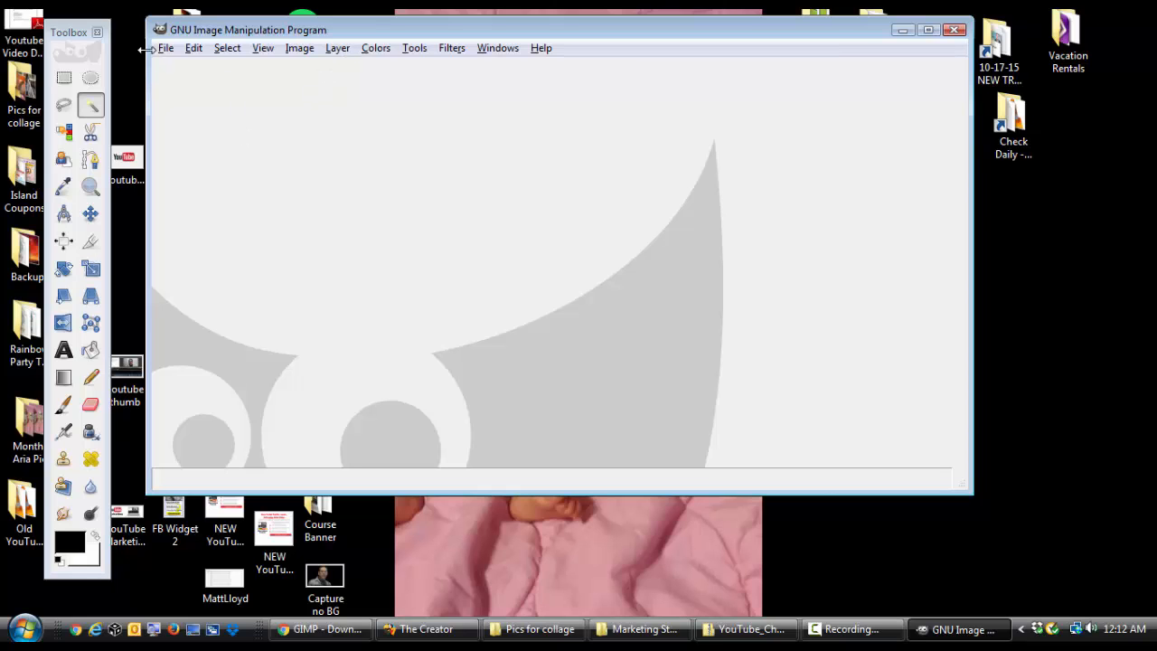
mouse_move(65, 104)
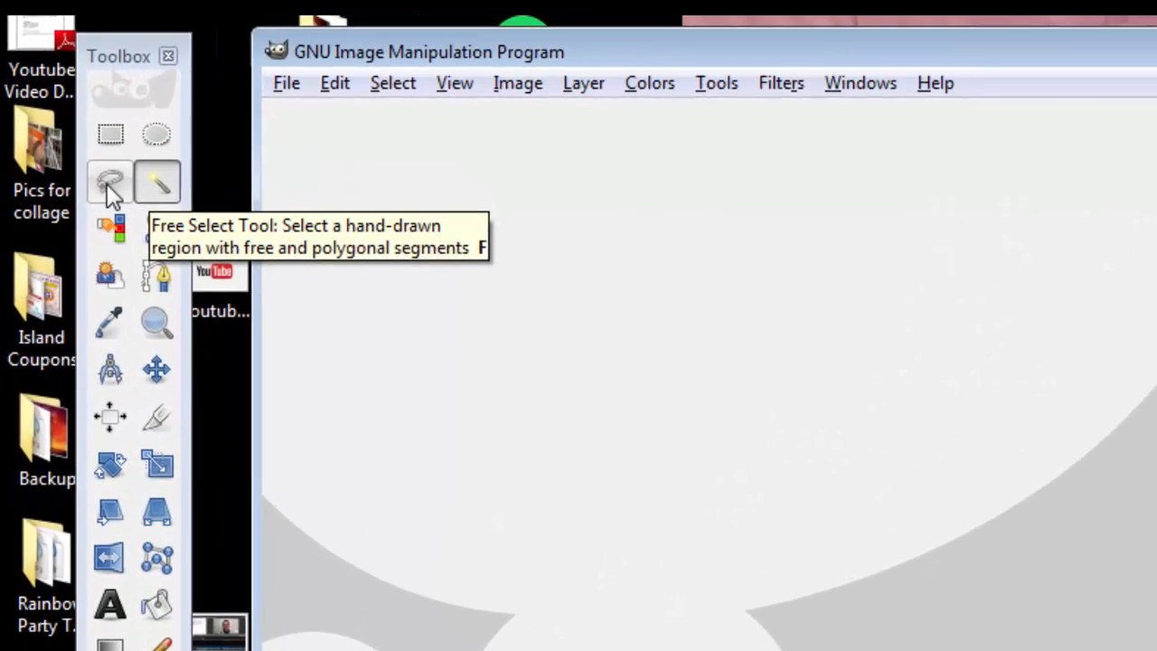
Choose the Free Select (lasso) tool in 'Add to the current selection' mode
click(108, 181)
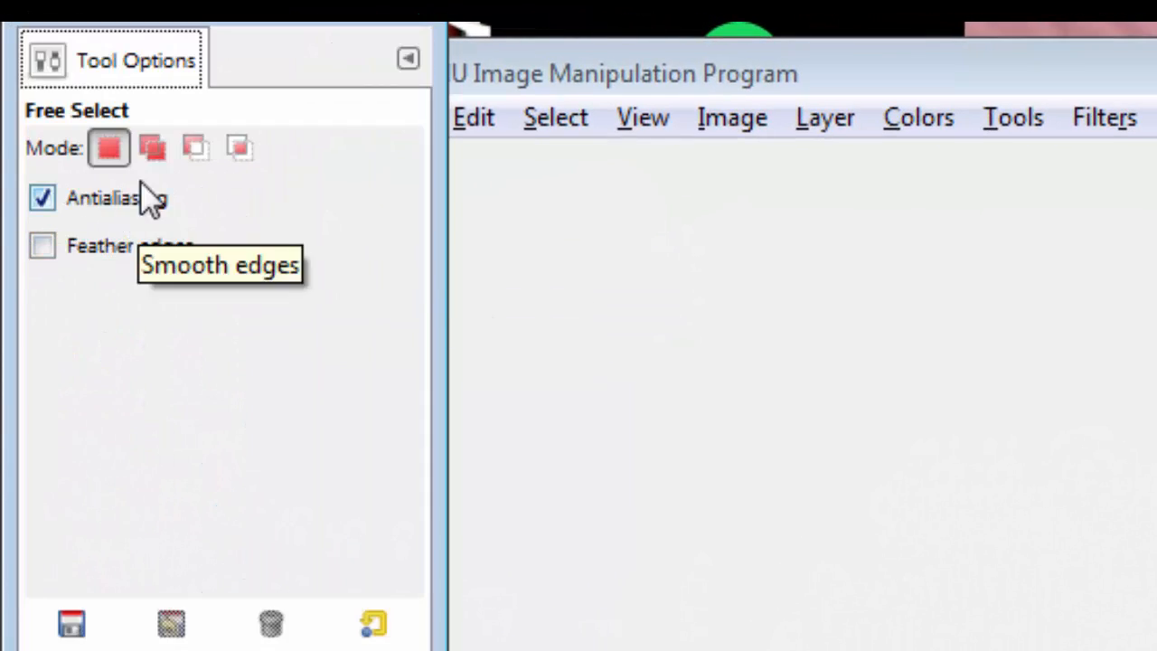
mouse_move(152, 148)
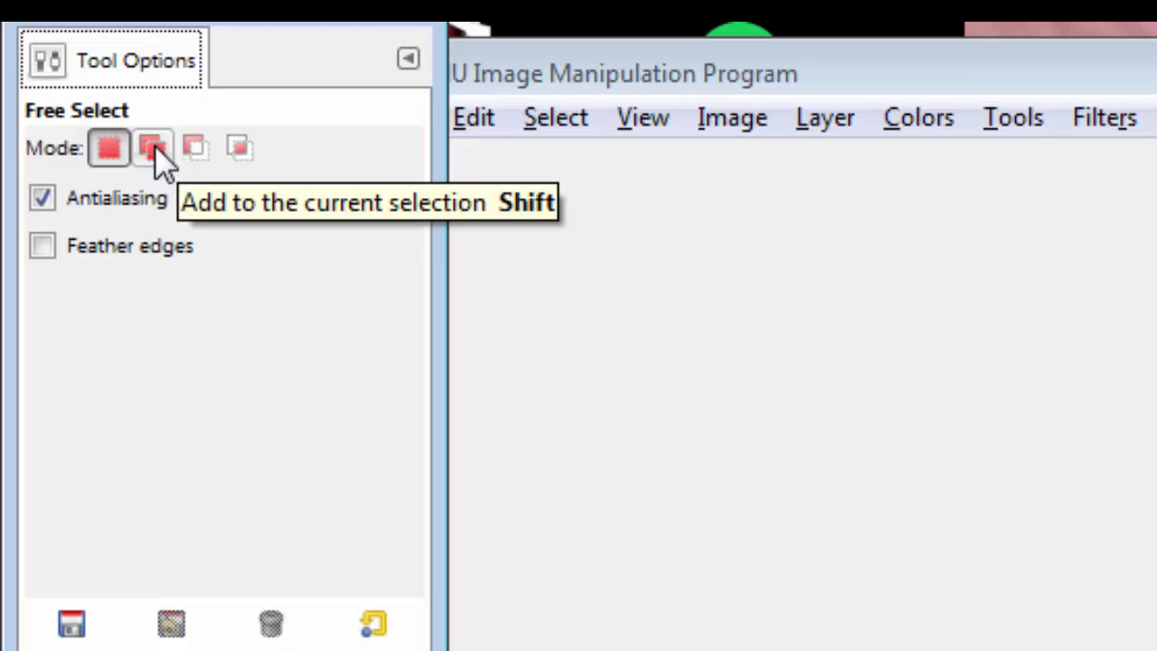
click(152, 149)
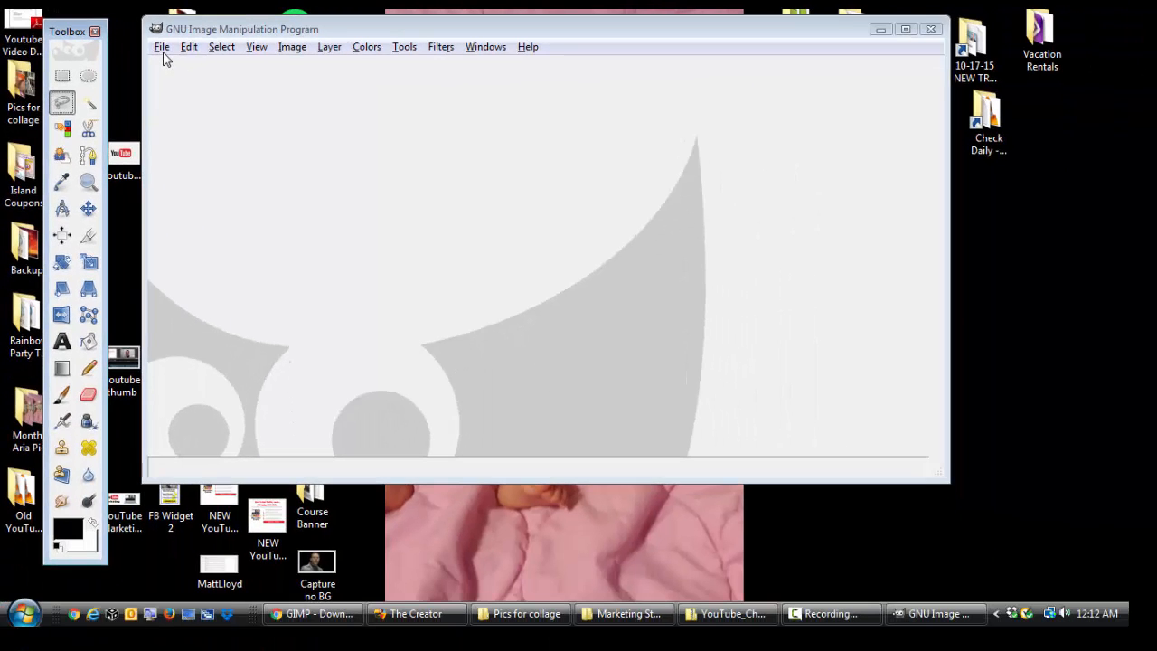
mouse_move(596, 491)
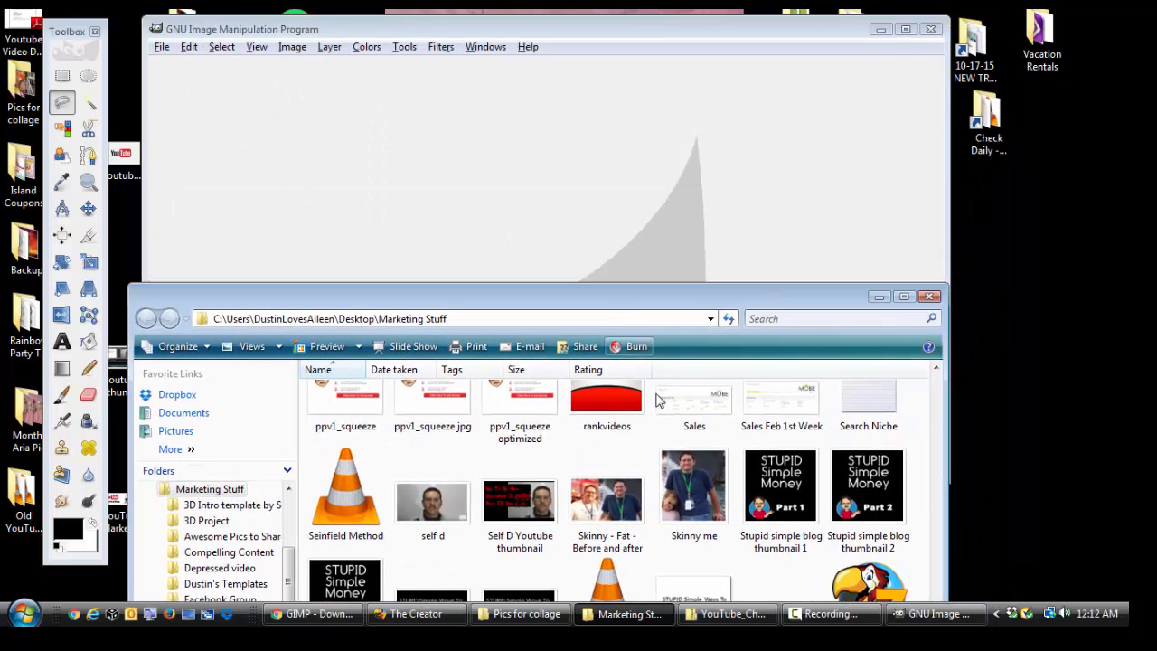
Open the 'Skinny me' photo from the Marketing Stuff folder into GIMP
double_click(694, 485)
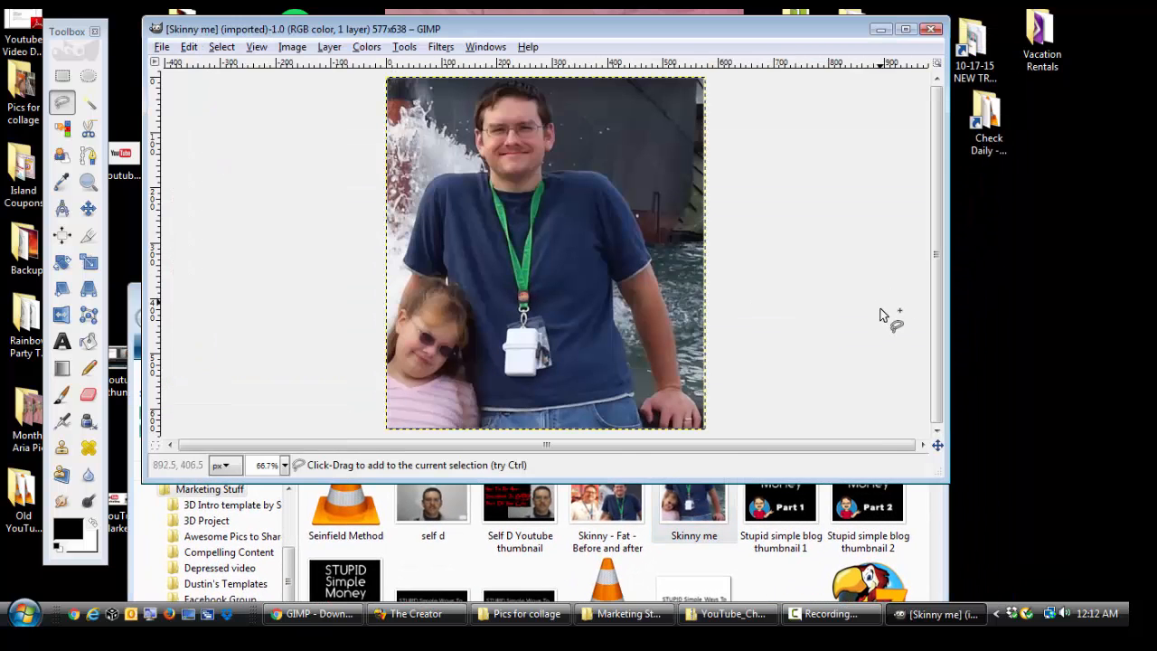
Focus the Skinny me photo in GIMP's image window, ready for freehand selecting
click(624, 615)
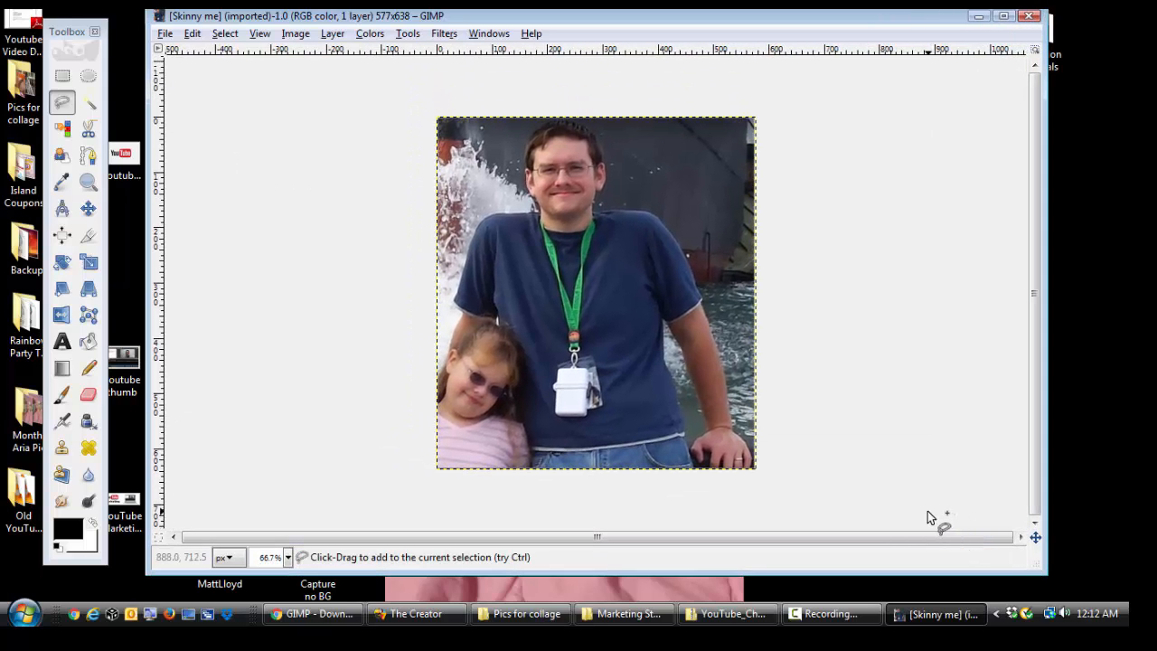
mouse_move(586, 228)
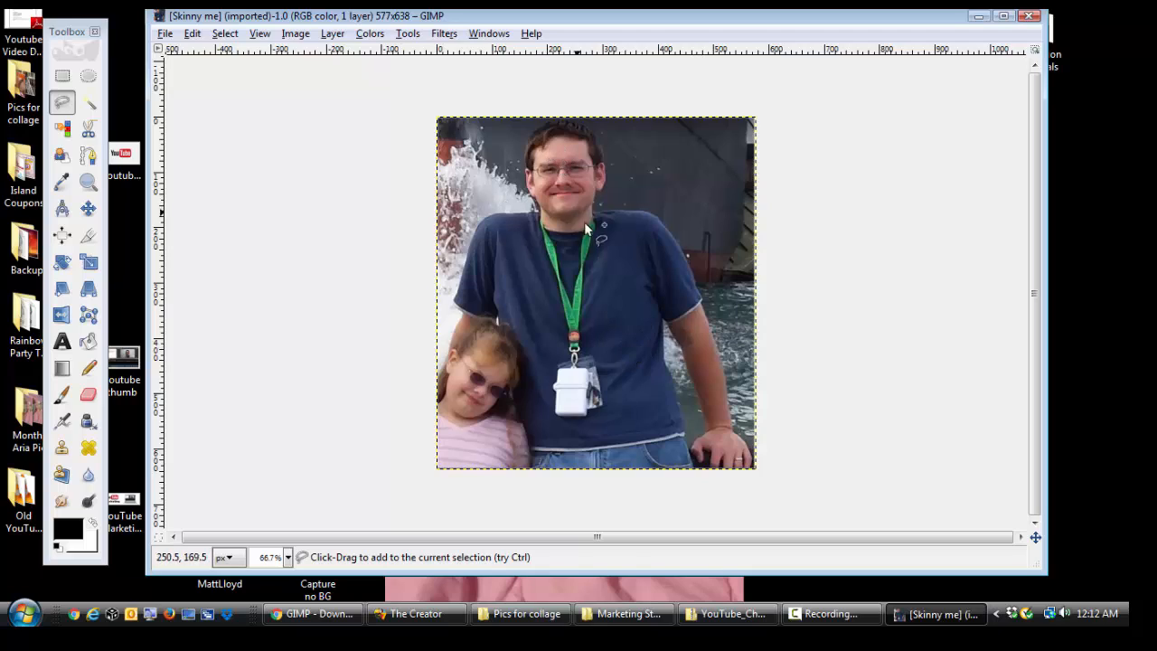
mouse_move(579, 293)
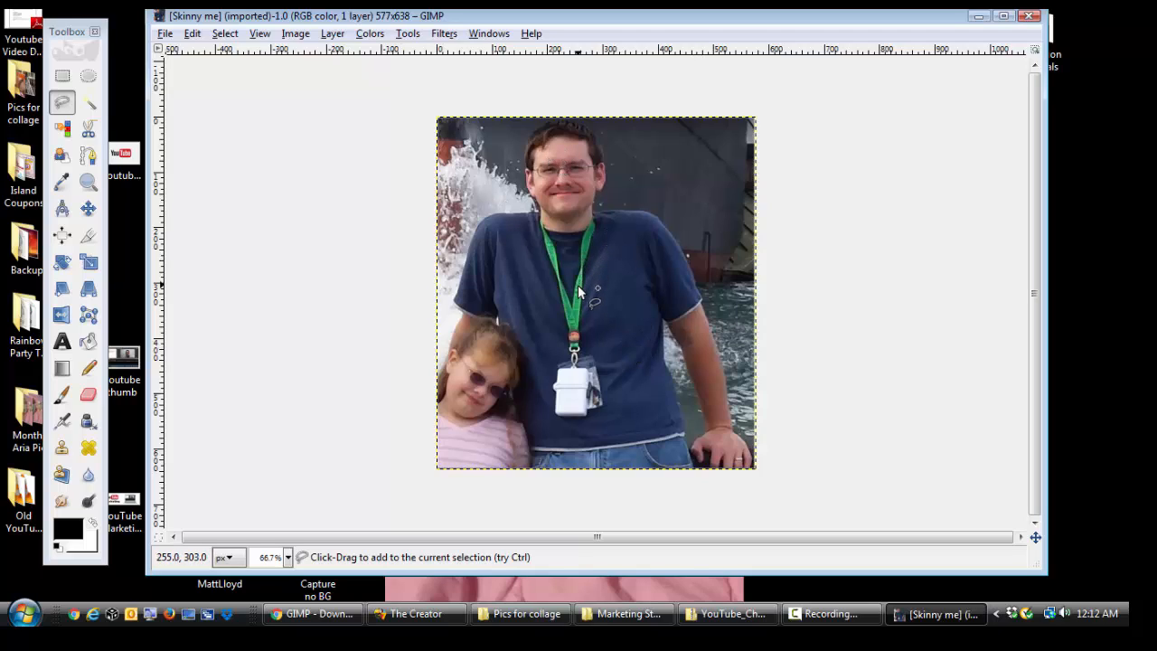
mouse_move(495, 331)
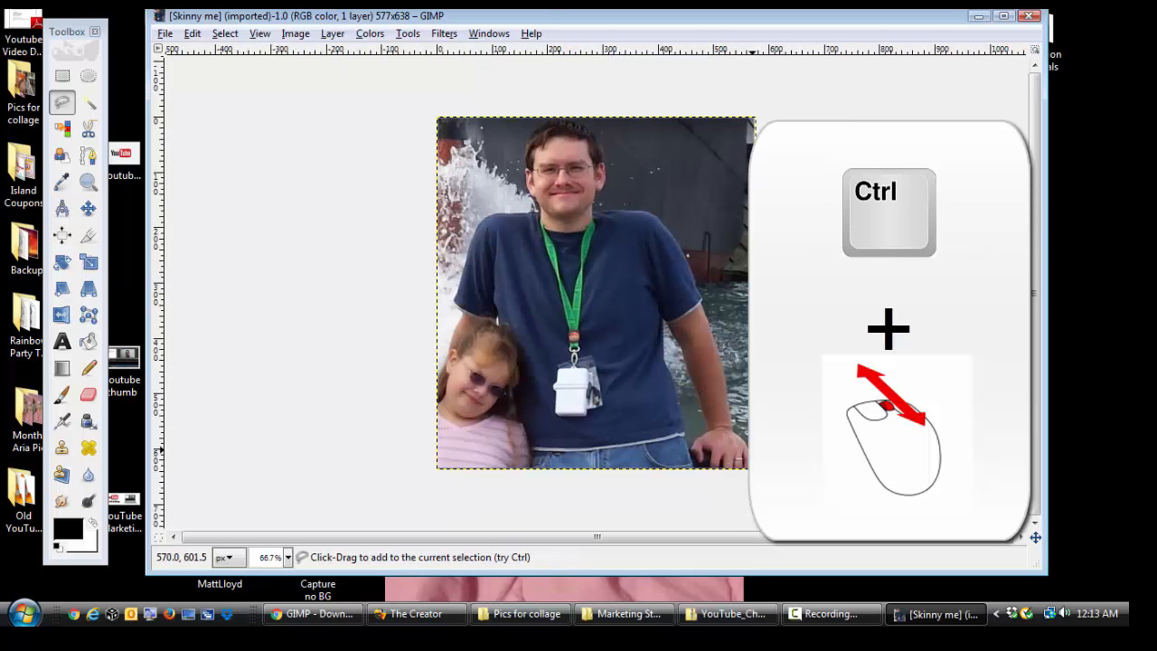
mouse_move(539, 249)
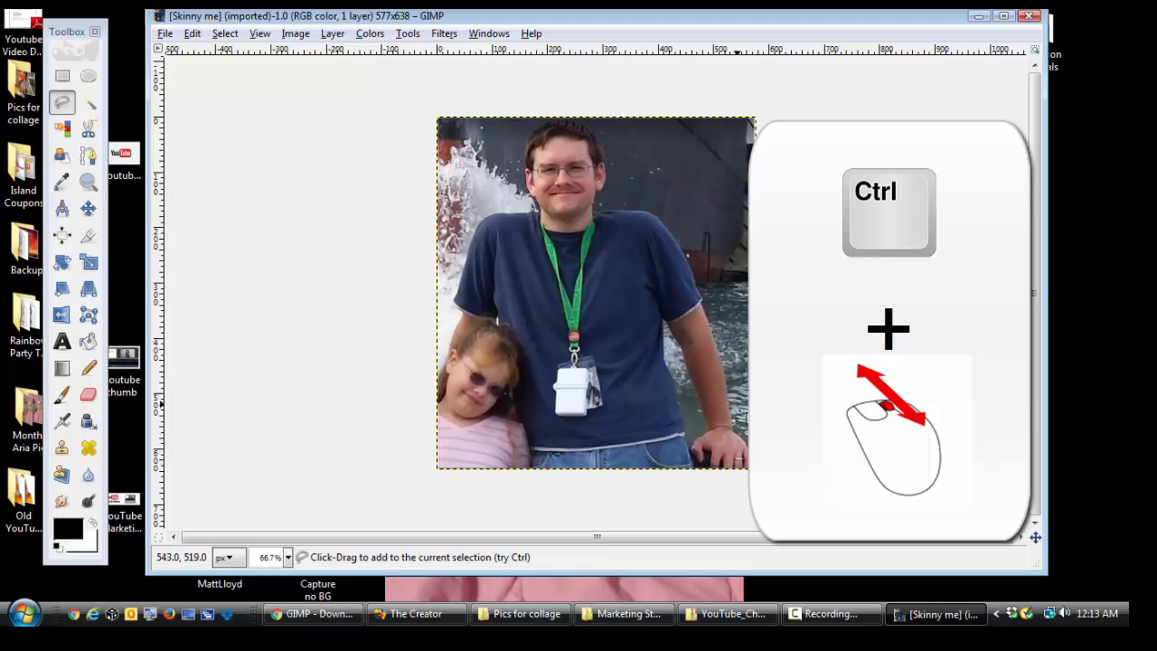
mouse_move(741, 470)
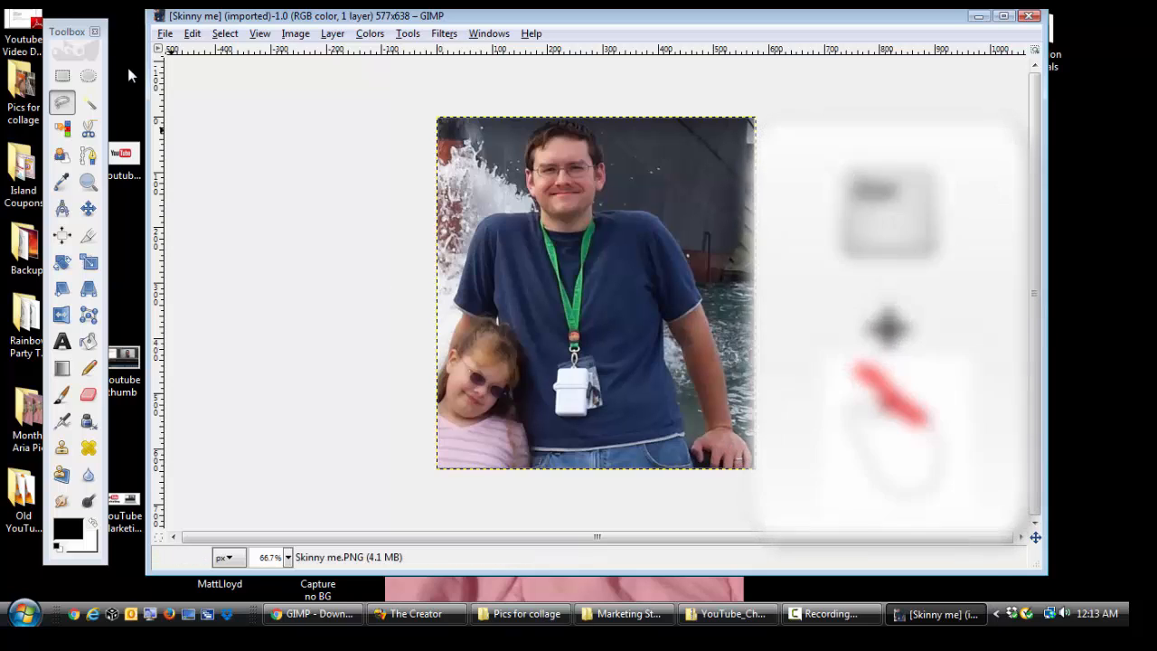
mouse_move(62, 101)
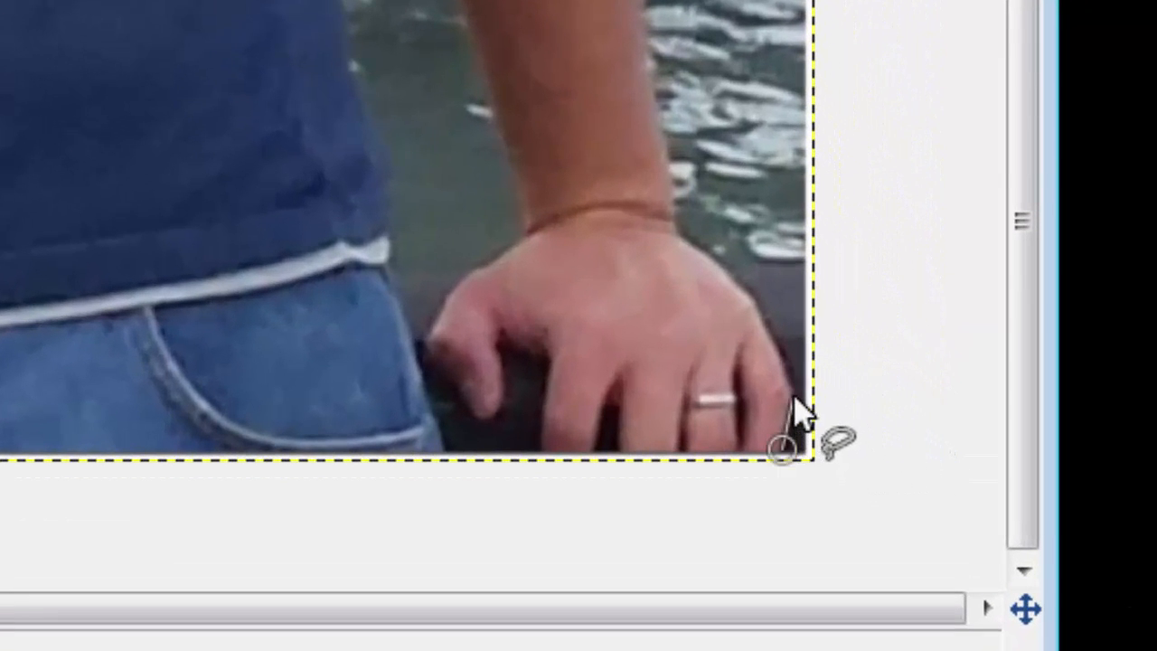
Start the freehand outline at the man's hand
click(788, 391)
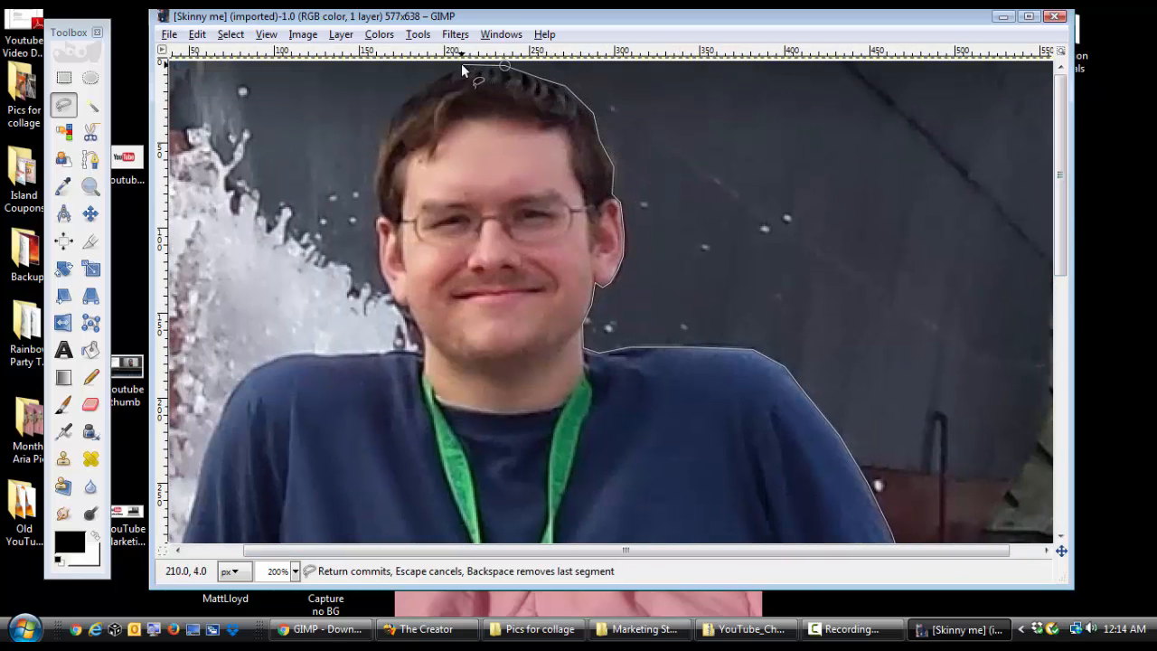
Add outline points at the top of the man's hair and beside his neck
click(375, 215)
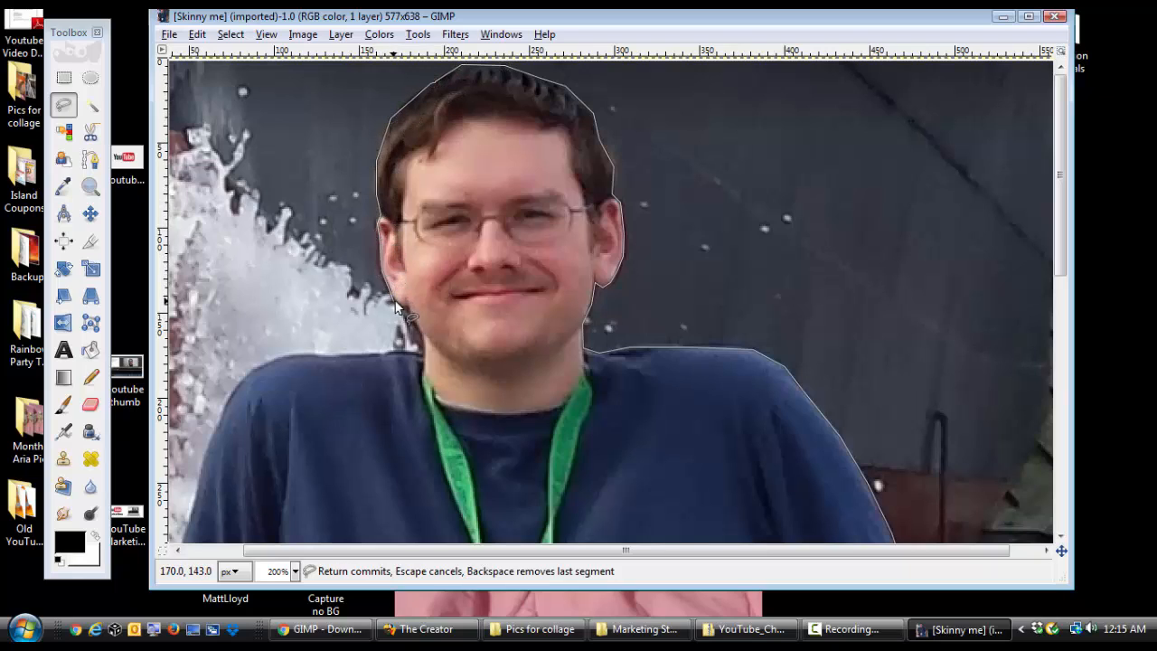
click(424, 358)
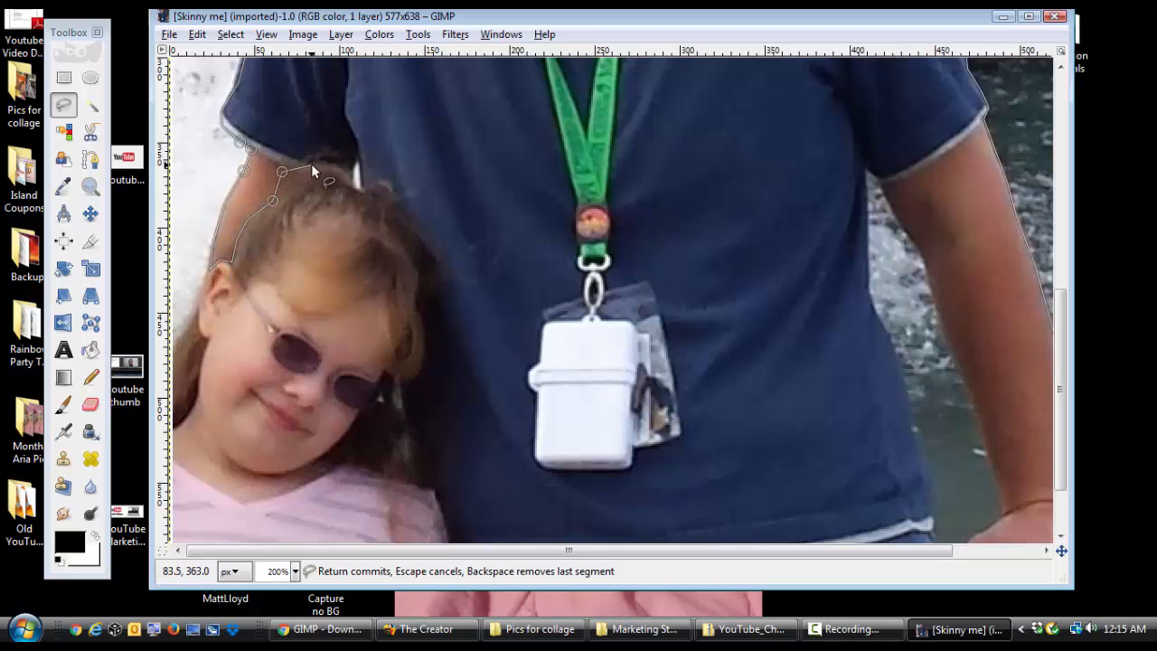
Continue the outline over the girl's hair and head and up to the man's shoulder
click(376, 185)
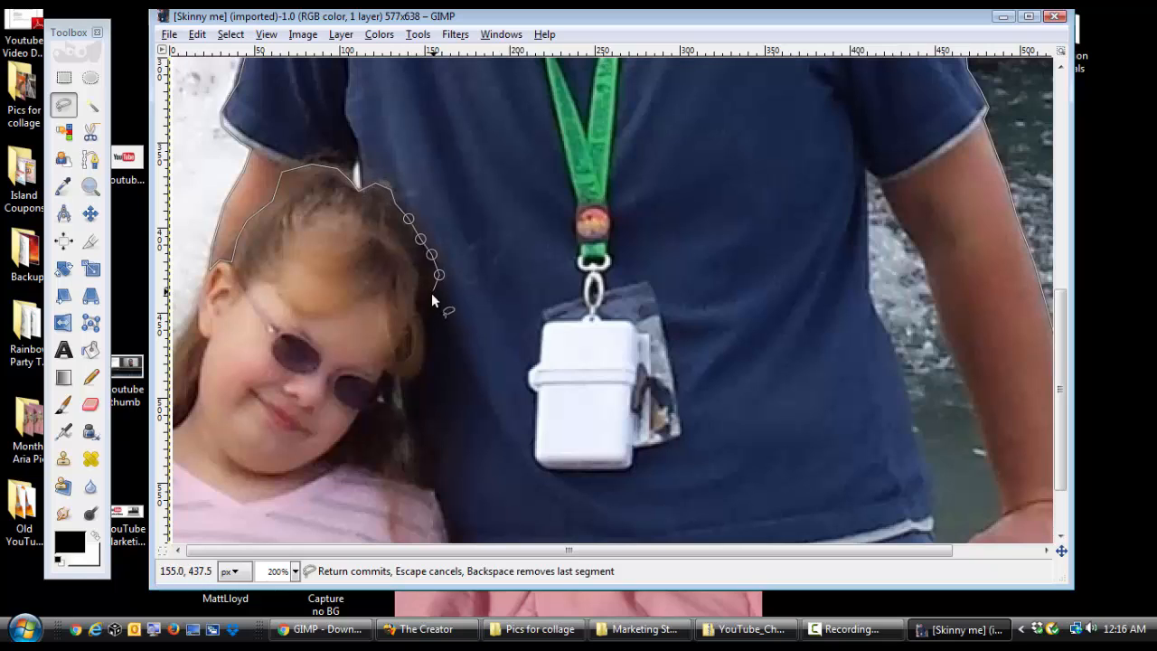
click(416, 491)
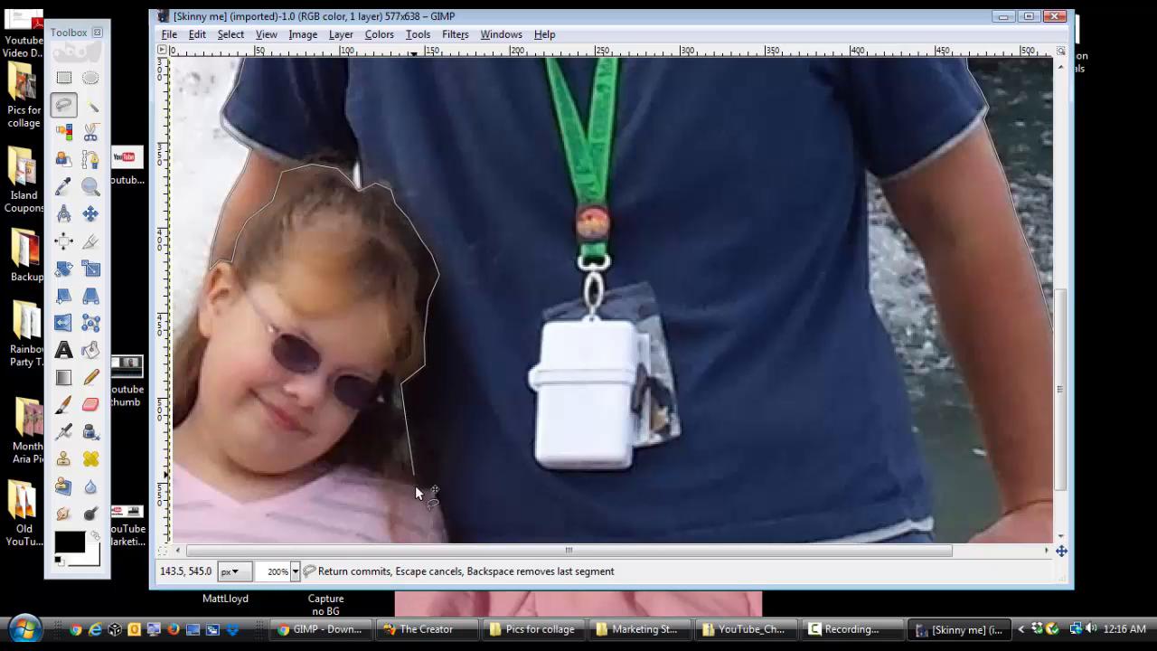
scroll(down, 3)
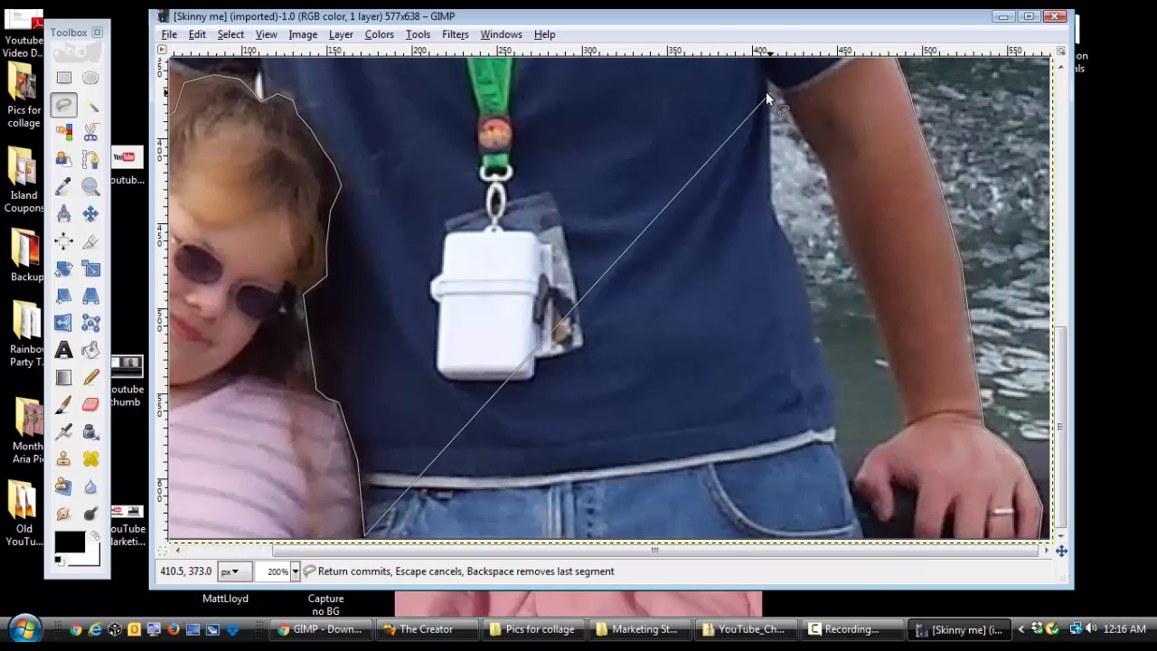
click(841, 439)
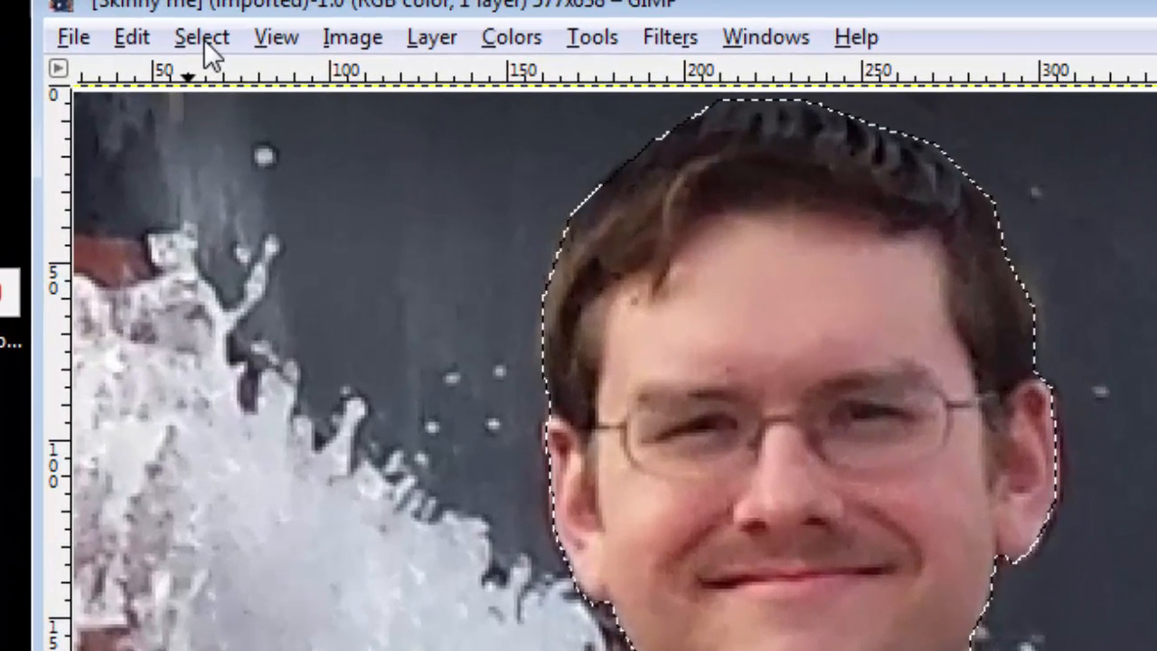
Add an alpha channel to the layer so the background around the people can become transparent
click(203, 36)
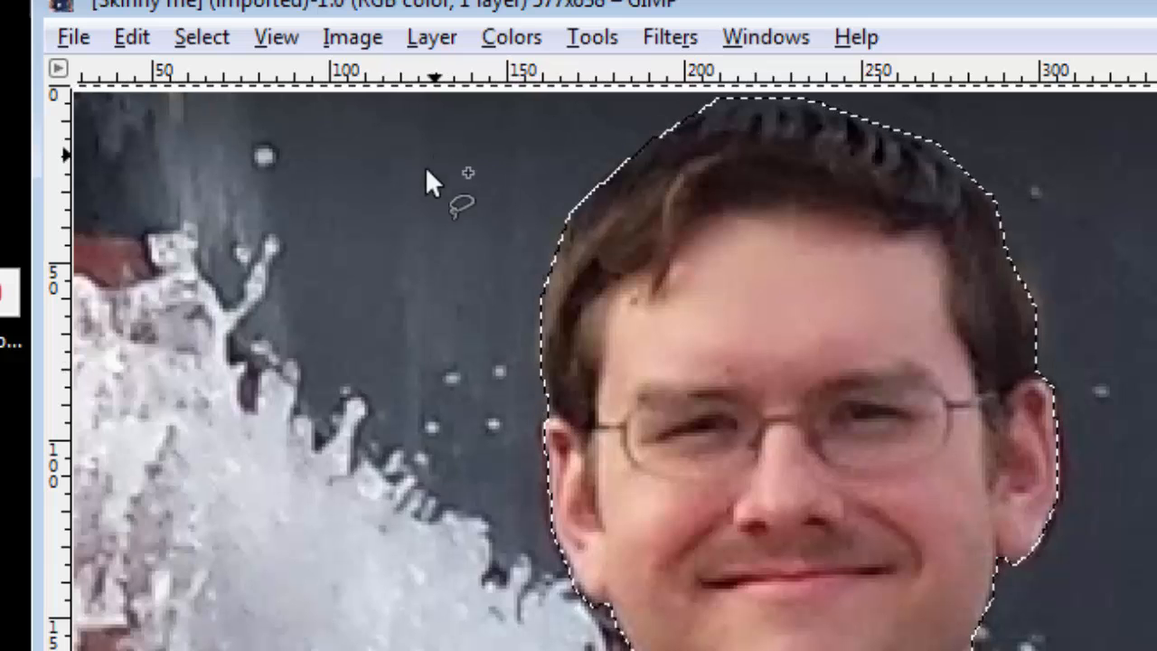
mouse_move(262, 87)
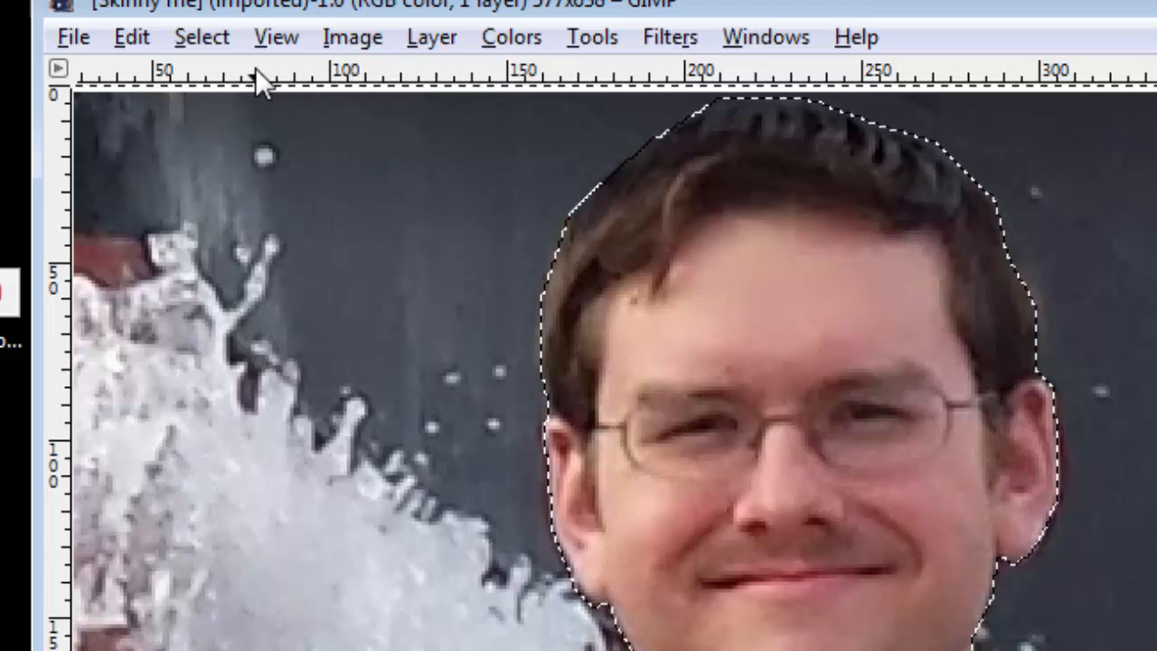
click(202, 36)
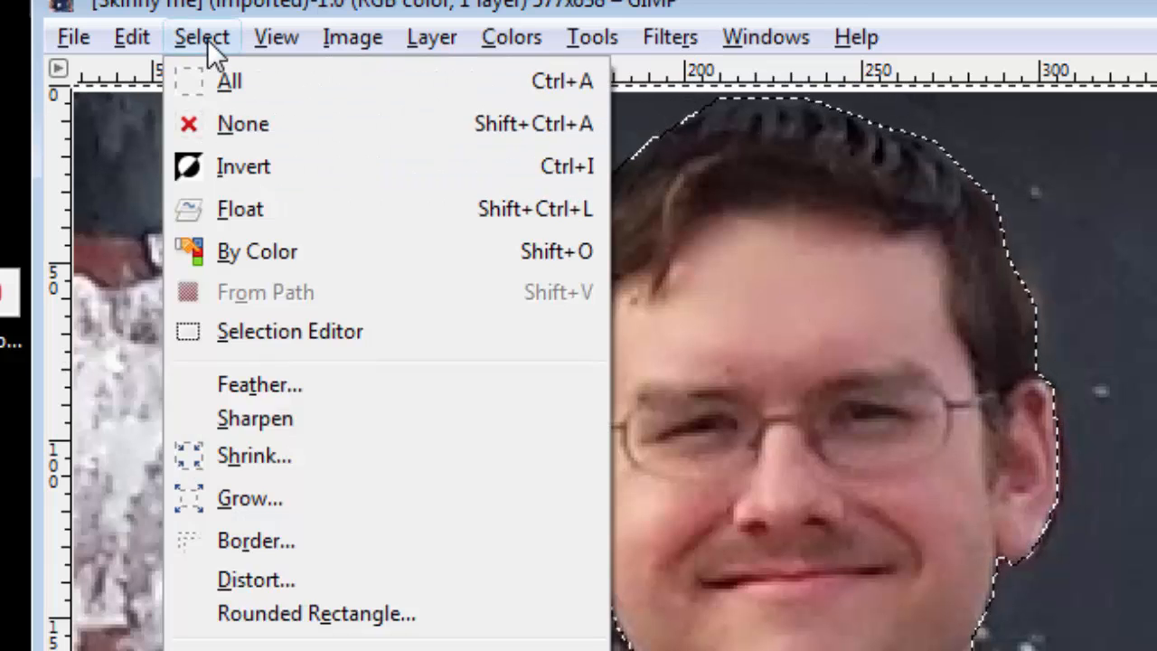
click(430, 36)
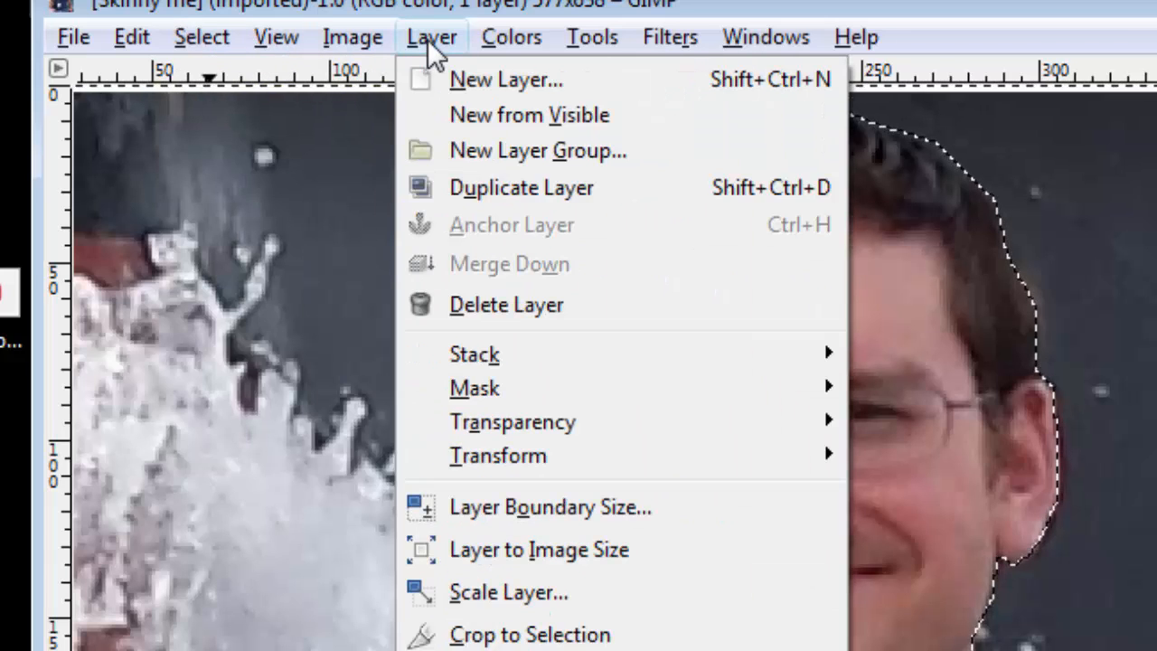
mouse_move(513, 421)
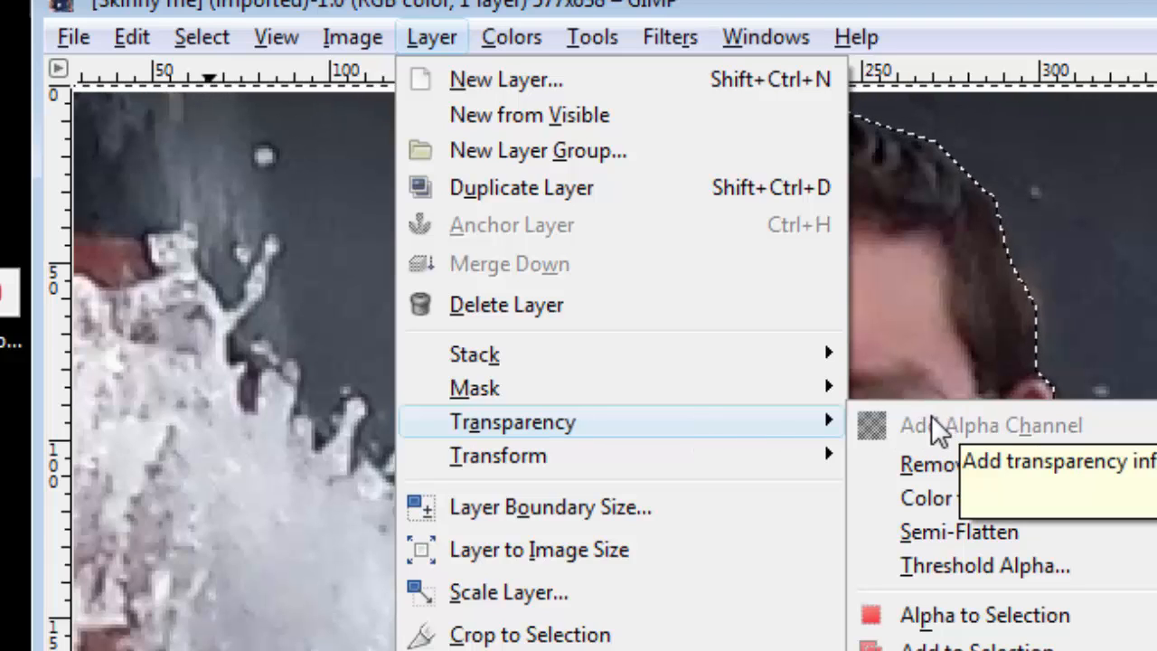
click(669, 36)
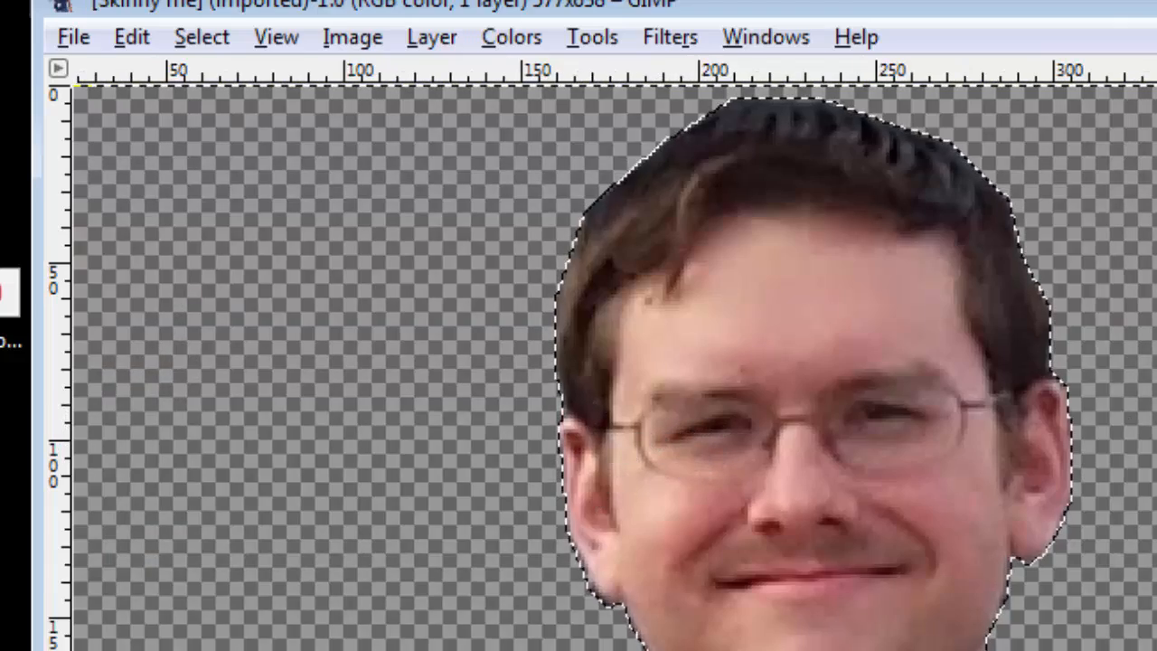
Scroll down the image to inspect the cut-out shirt and lanyard on transparency
scroll(down, 3)
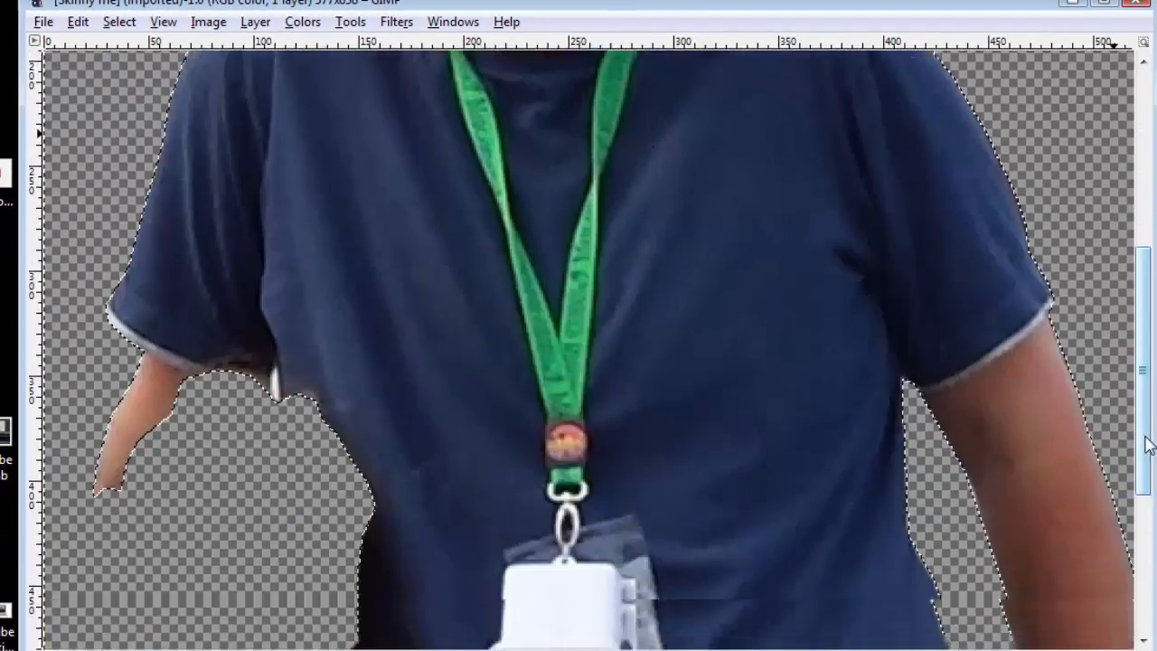
scroll(down, 3)
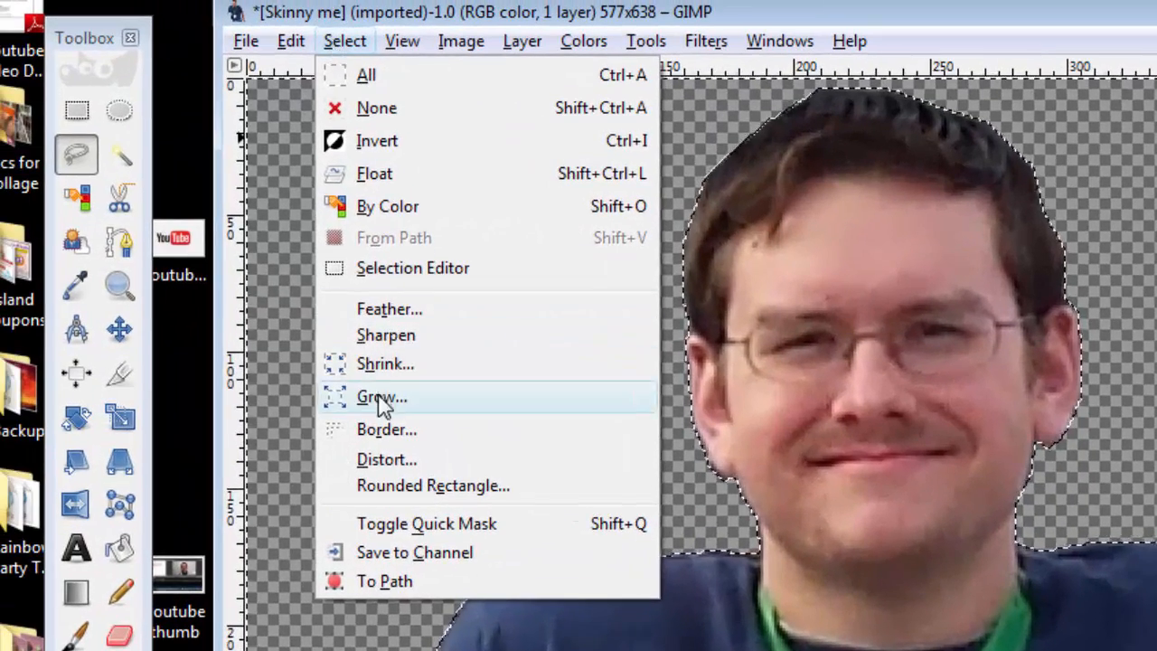
Grow the selection around the man outward by a few pixels
click(380, 396)
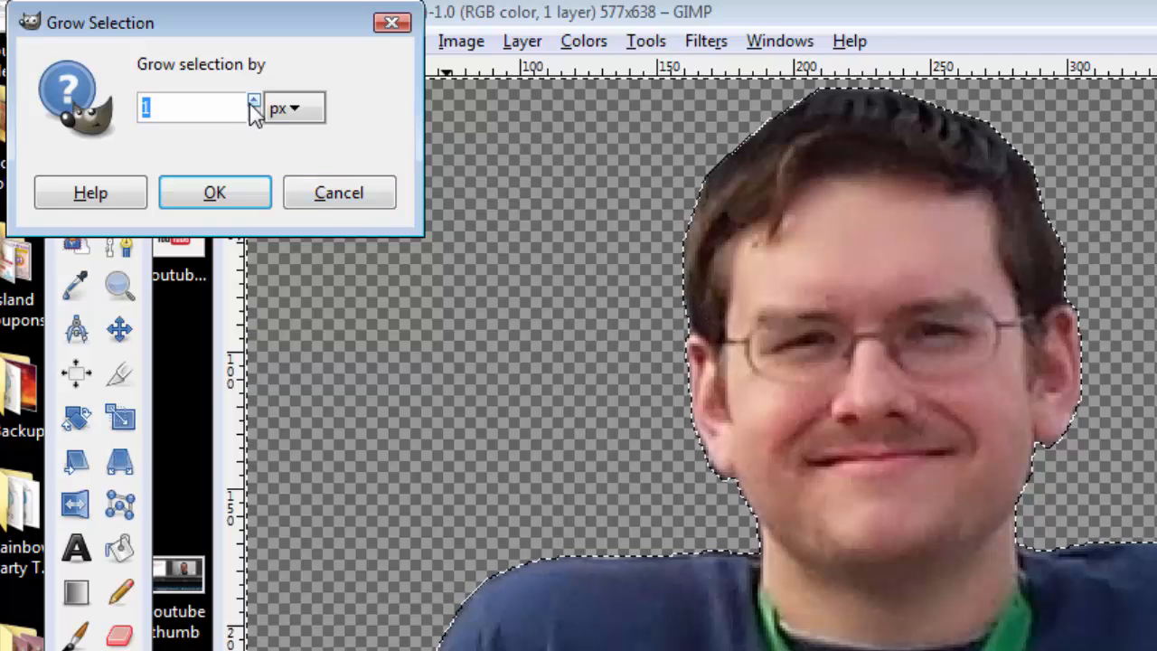
click(253, 100)
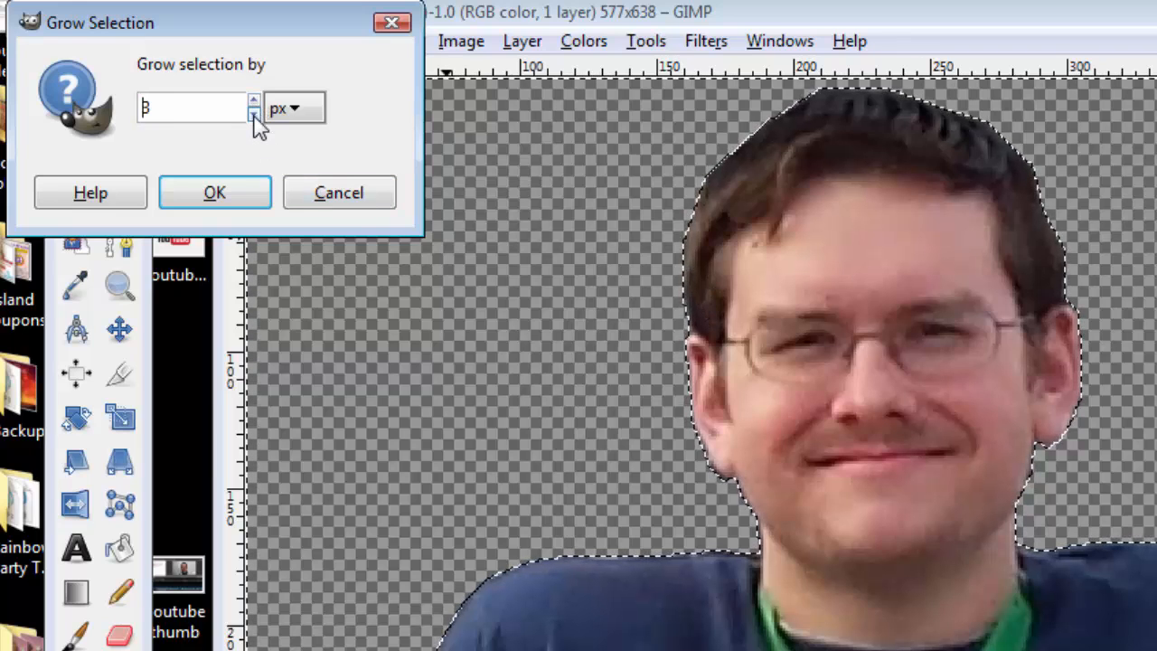
click(213, 192)
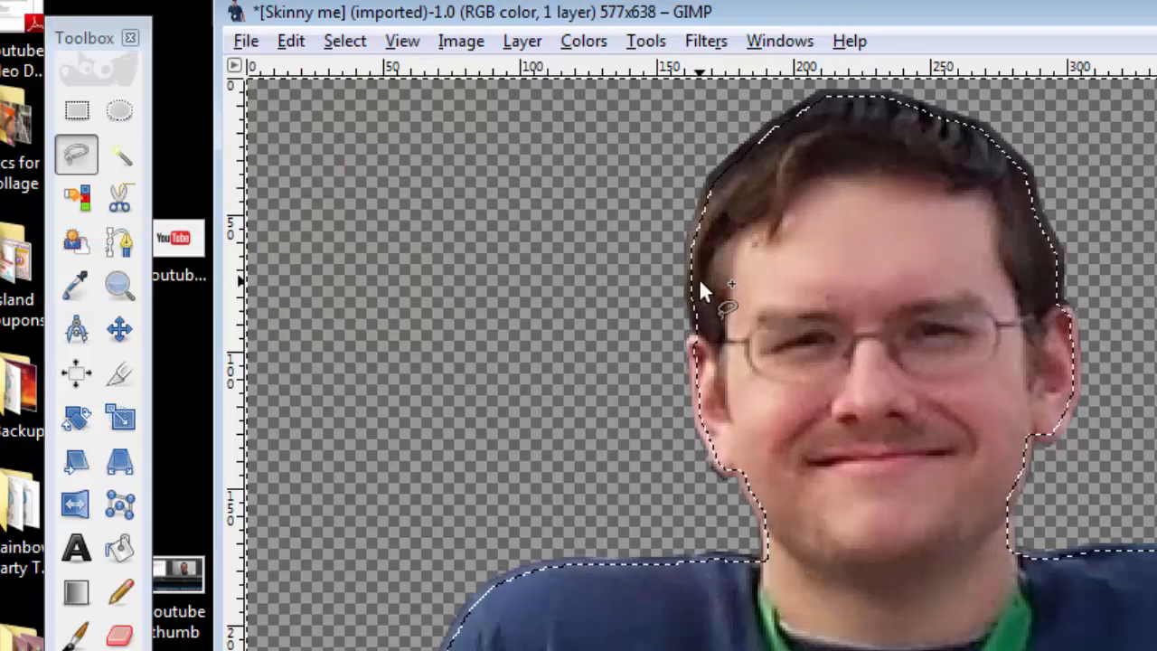
mouse_move(708, 370)
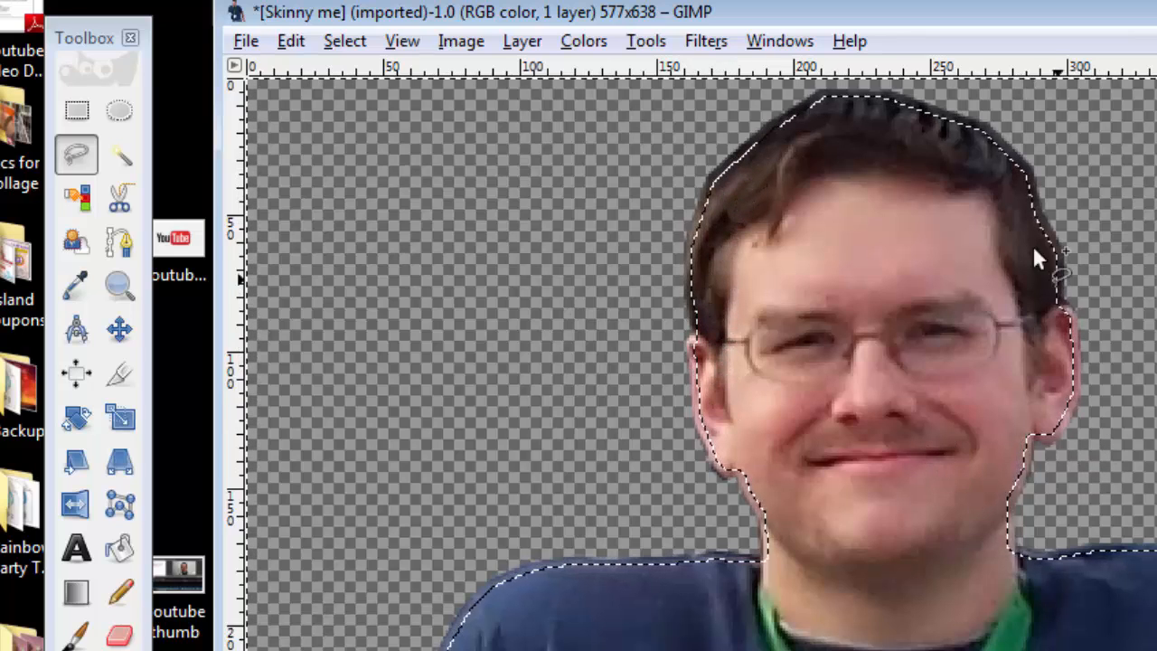
Shrink the selection back so it hugs the man's outline
click(343, 40)
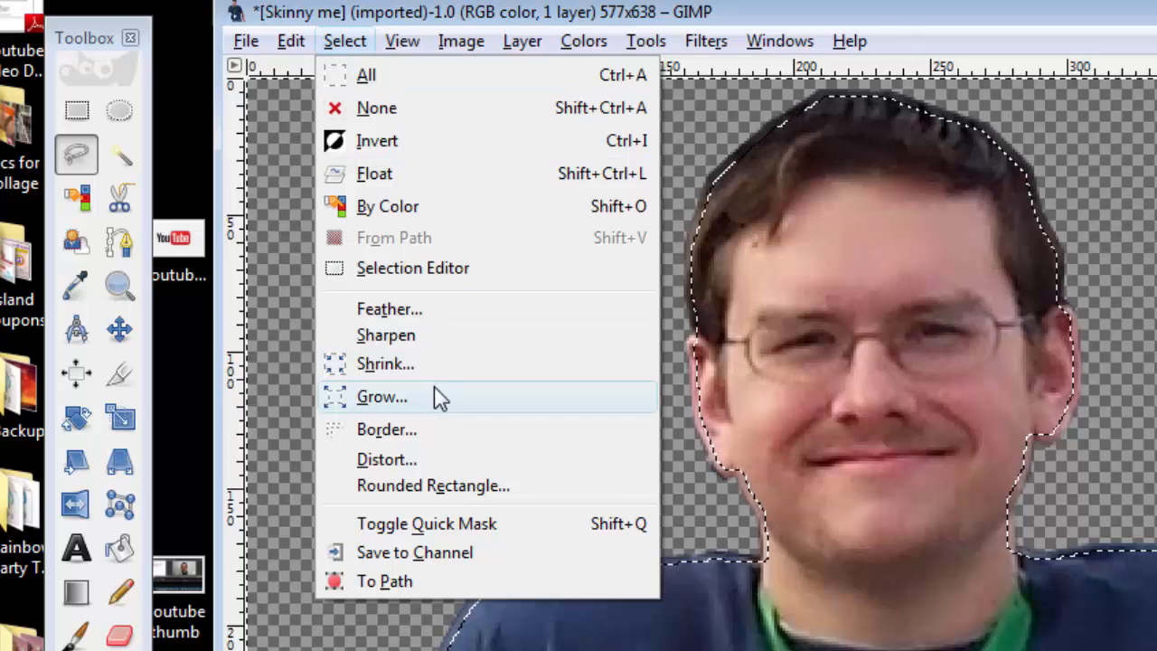
click(385, 363)
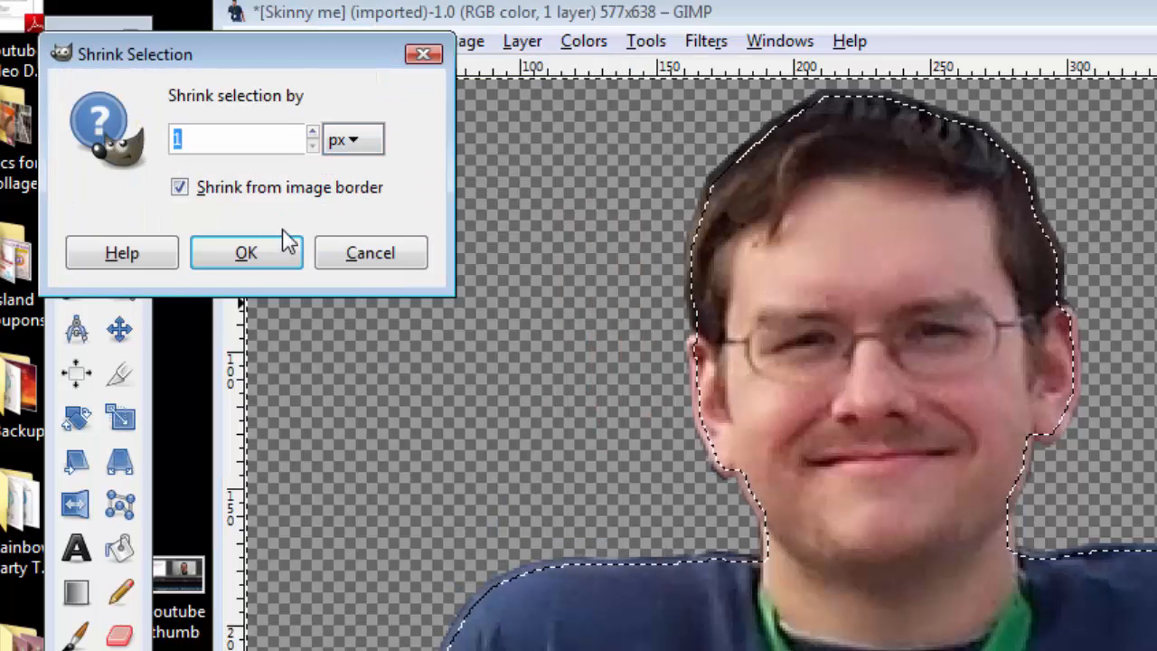
click(246, 253)
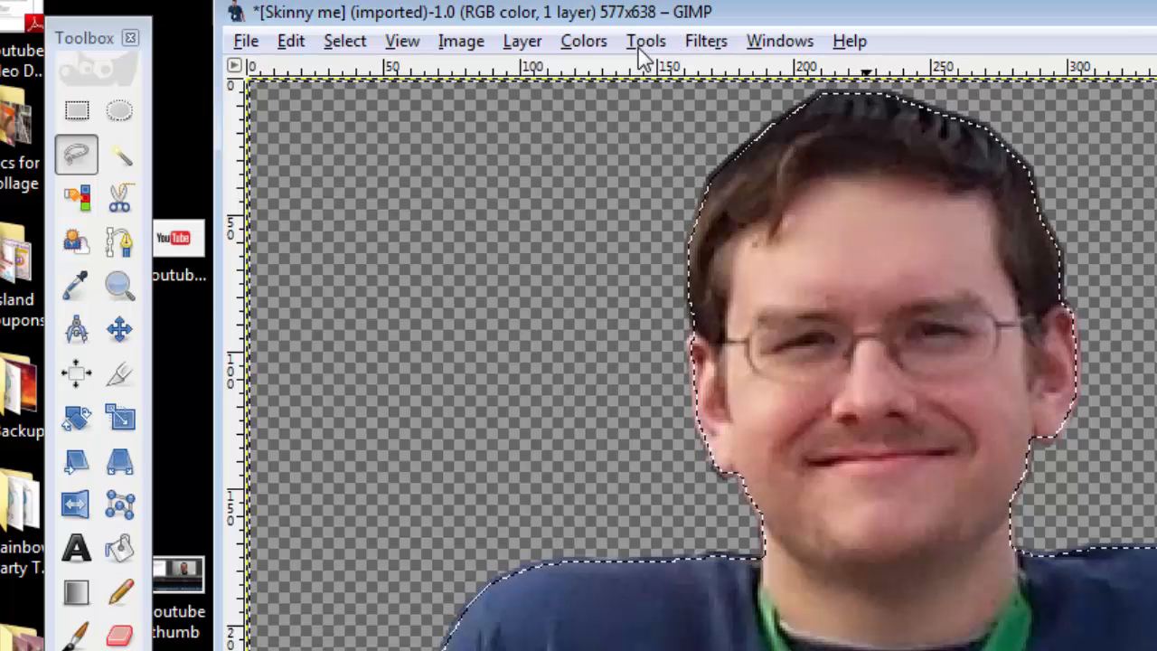
click(645, 40)
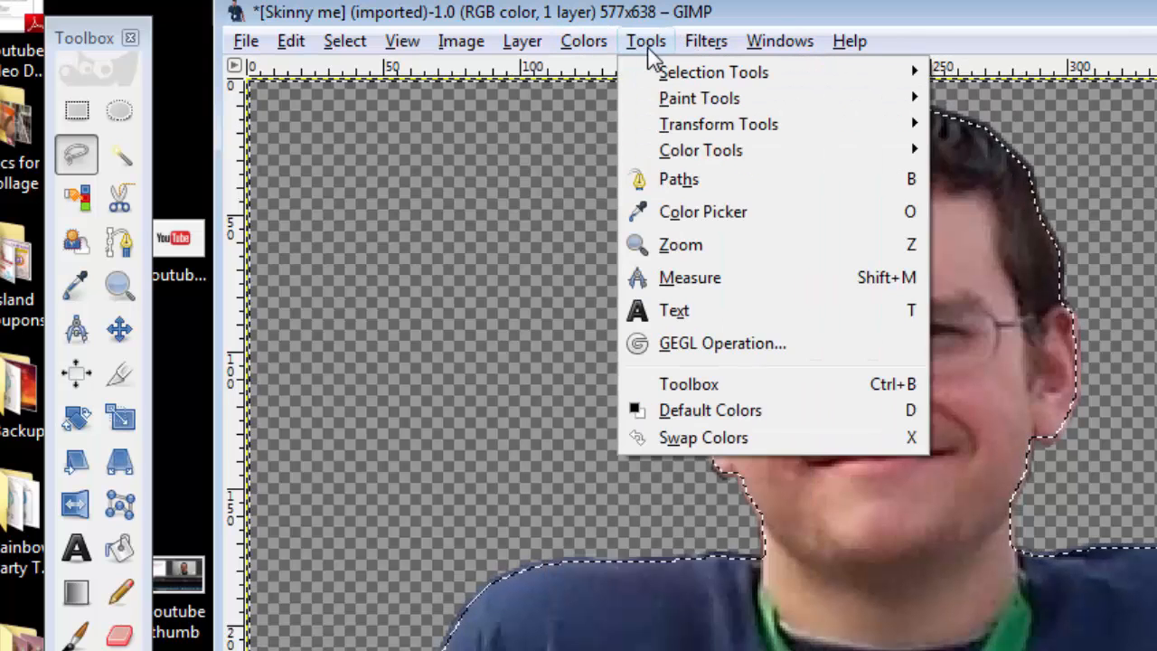
click(705, 39)
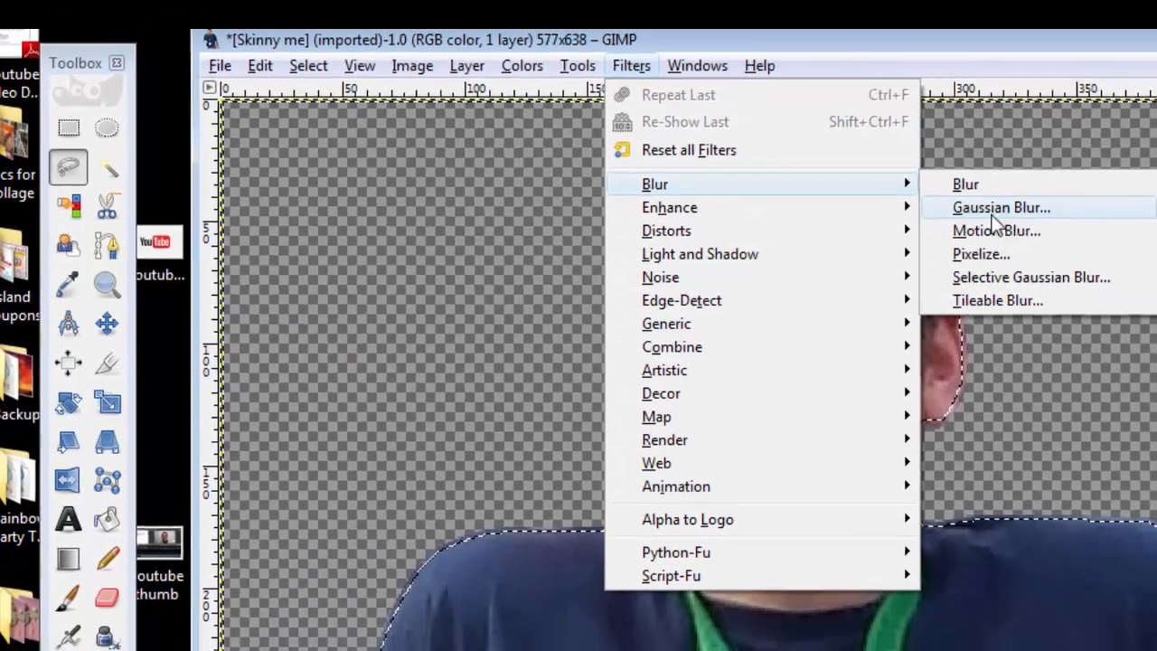
click(1000, 206)
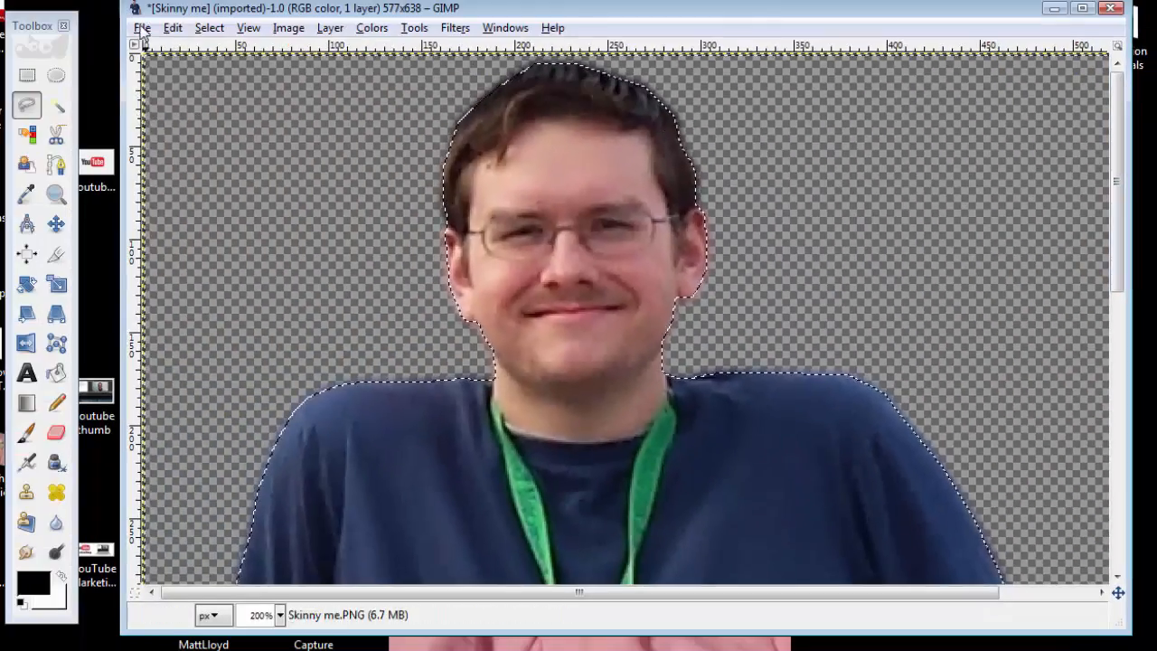
Bring up the Export Image dialog via File > Export As
click(141, 27)
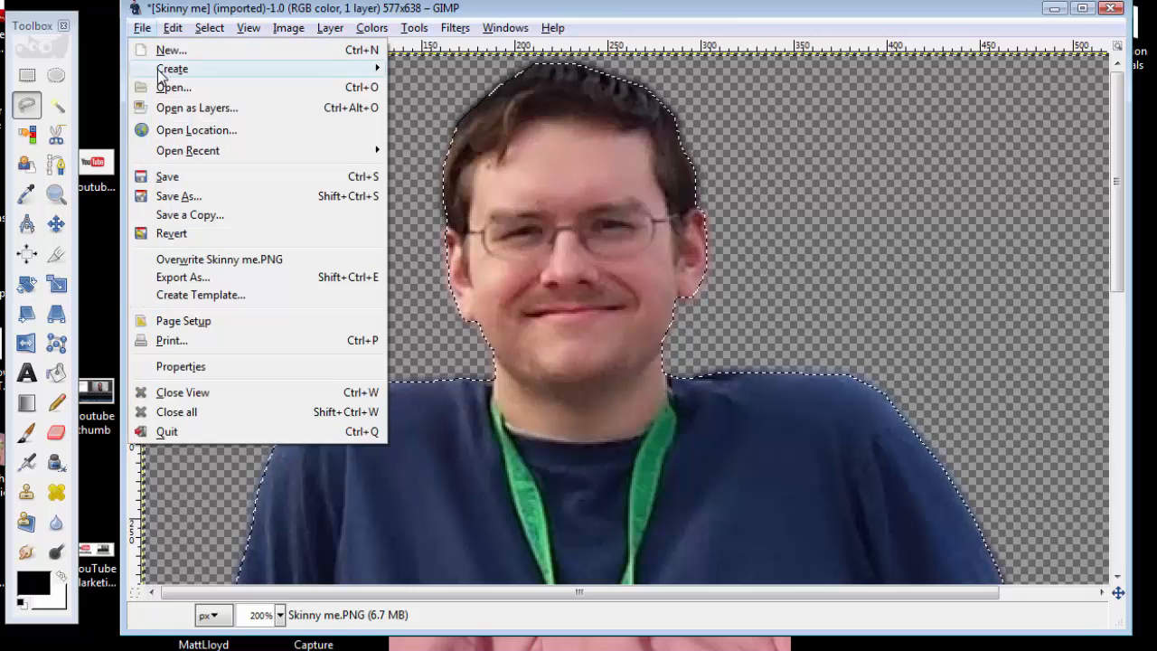
mouse_move(130, 20)
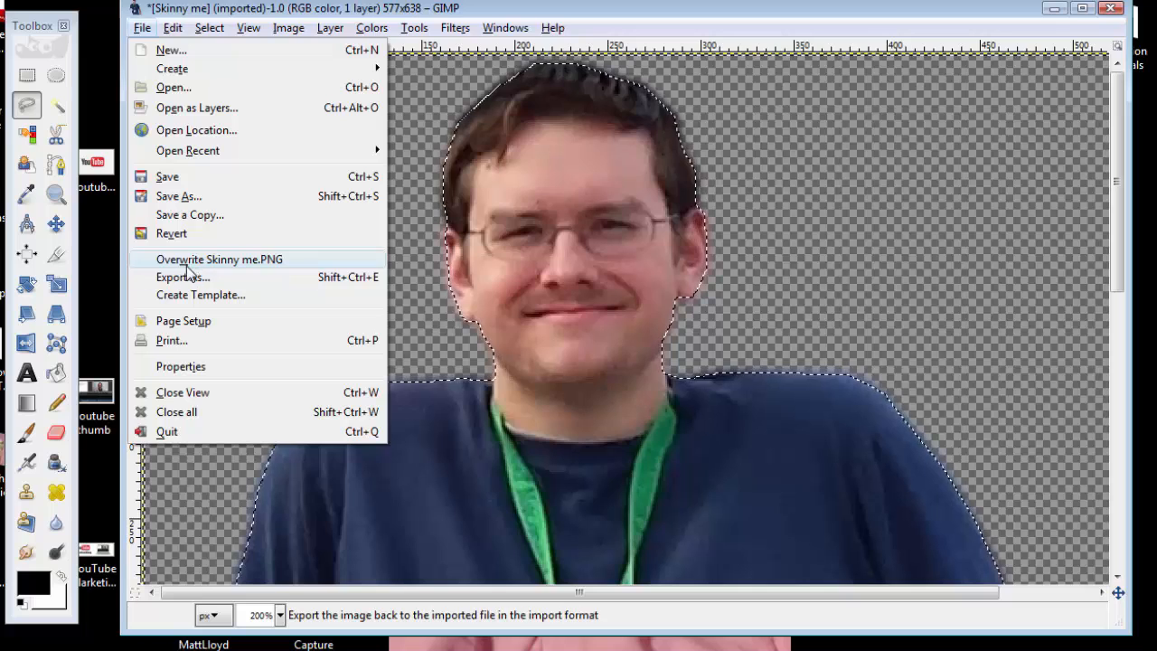
mouse_move(181, 277)
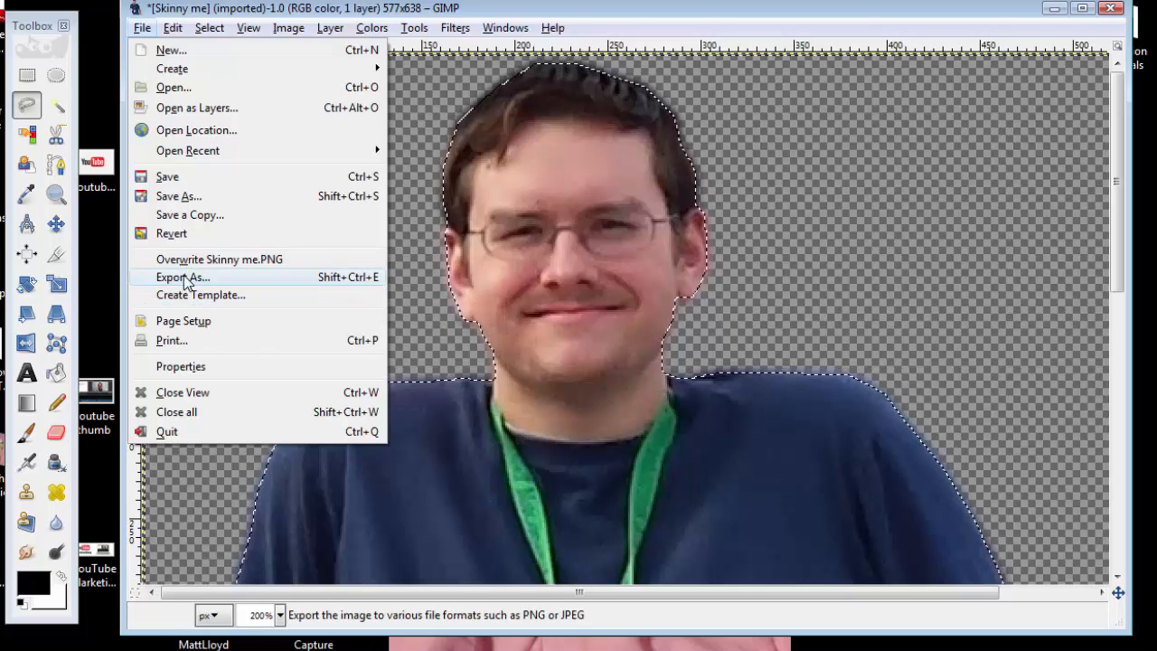
mouse_move(181, 279)
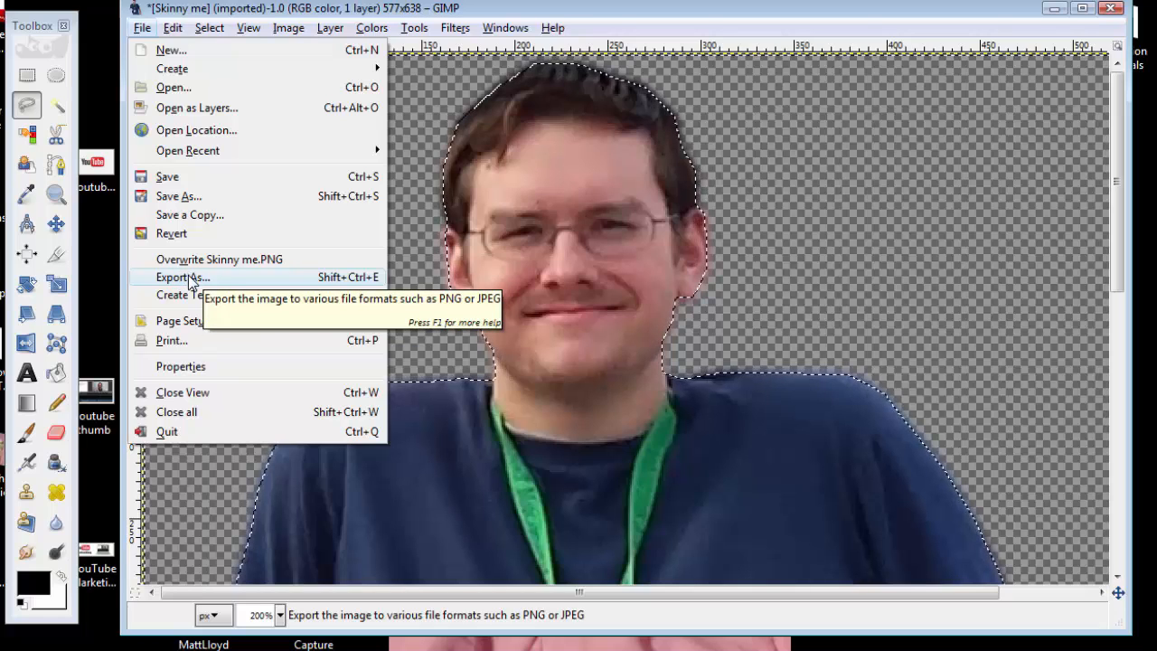
click(182, 276)
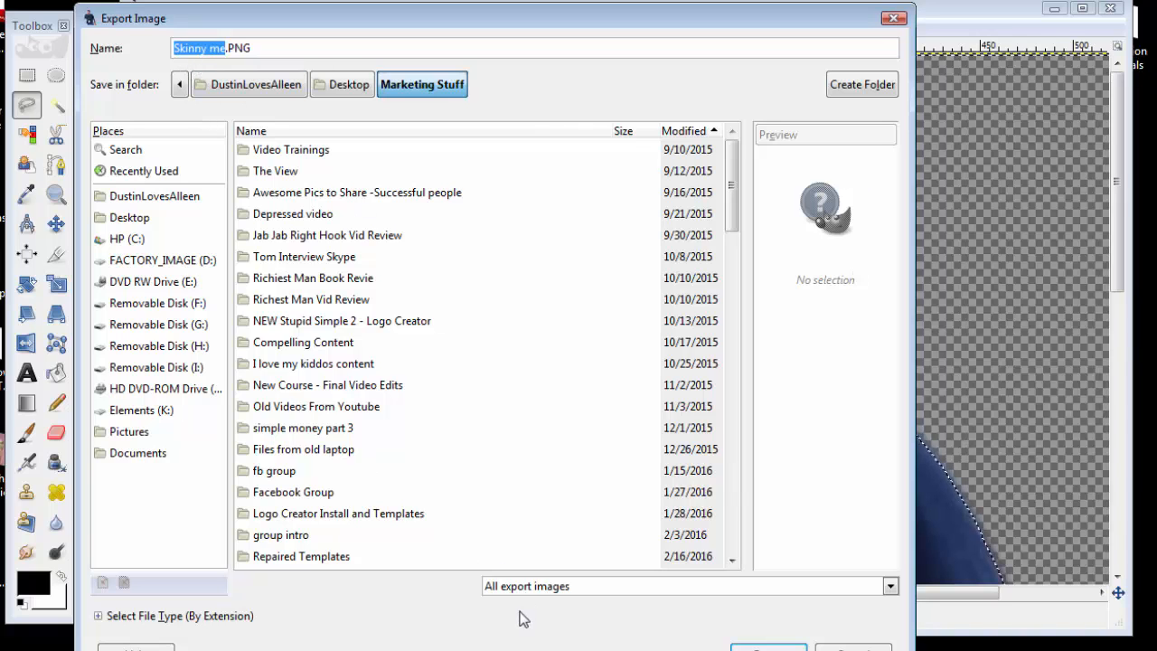
Name the export 'Skinny me no background.PNG' and set the destination to Desktop
scroll(down, 3)
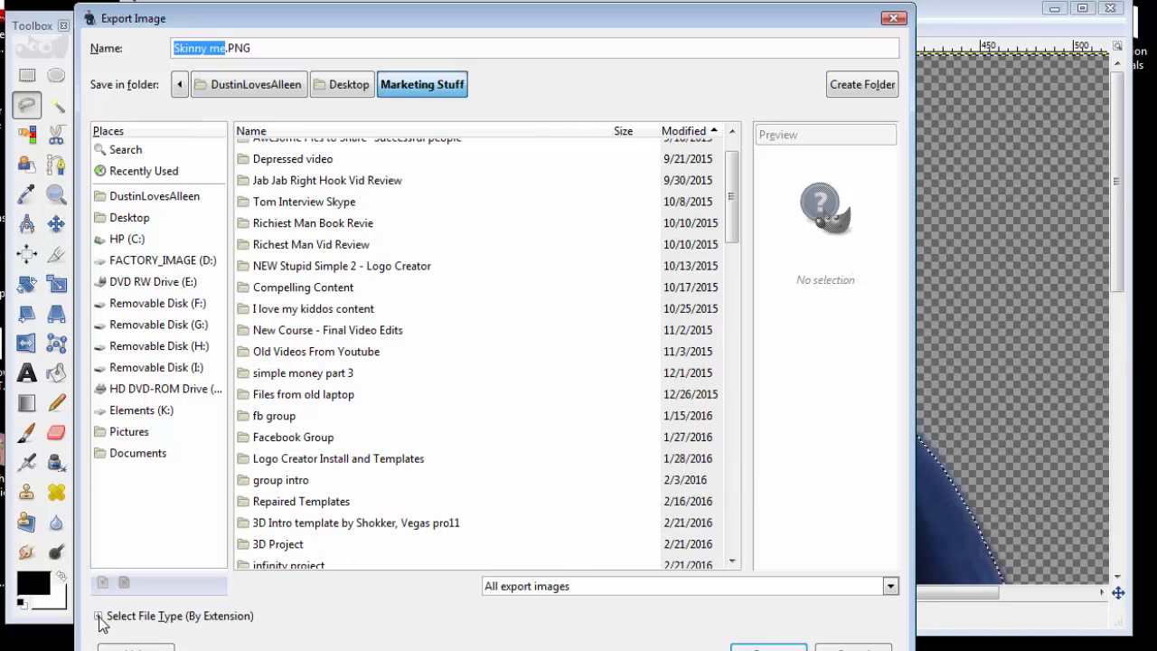
click(100, 614)
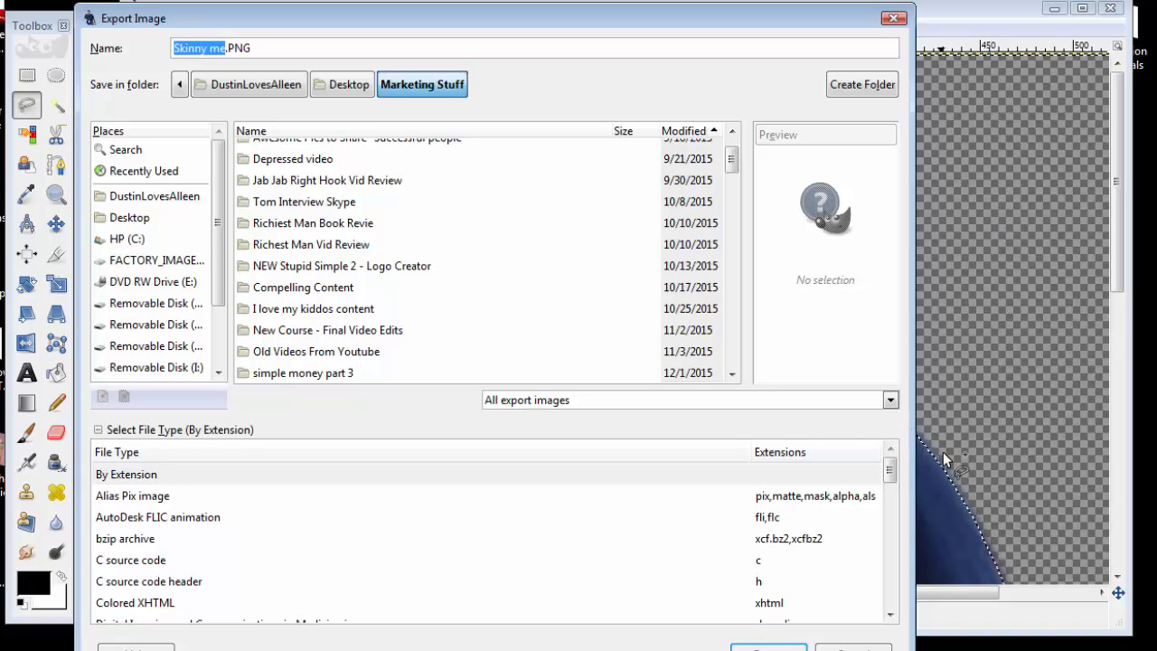
mouse_move(949, 459)
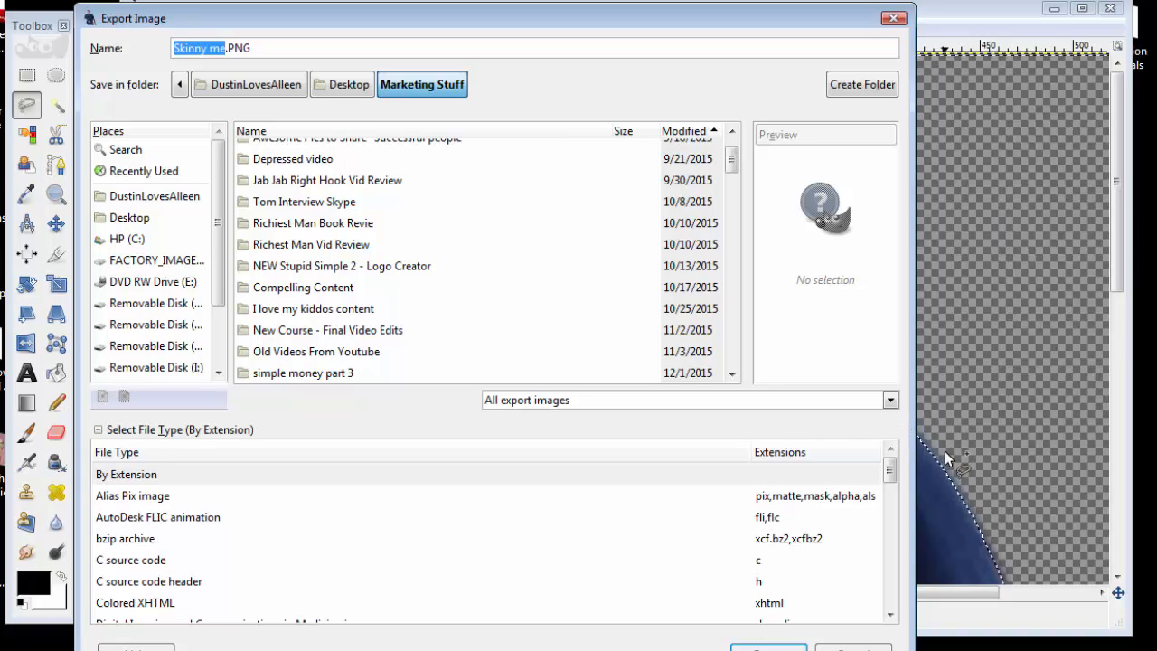
mouse_move(843, 526)
text( no backg)
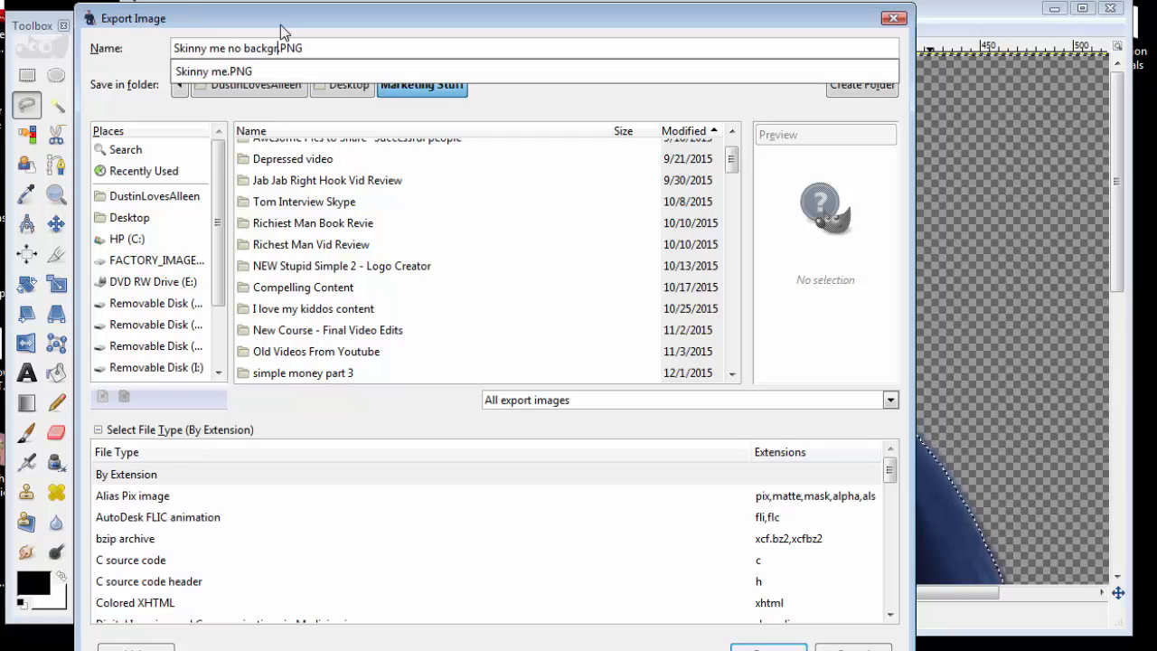
text(round)
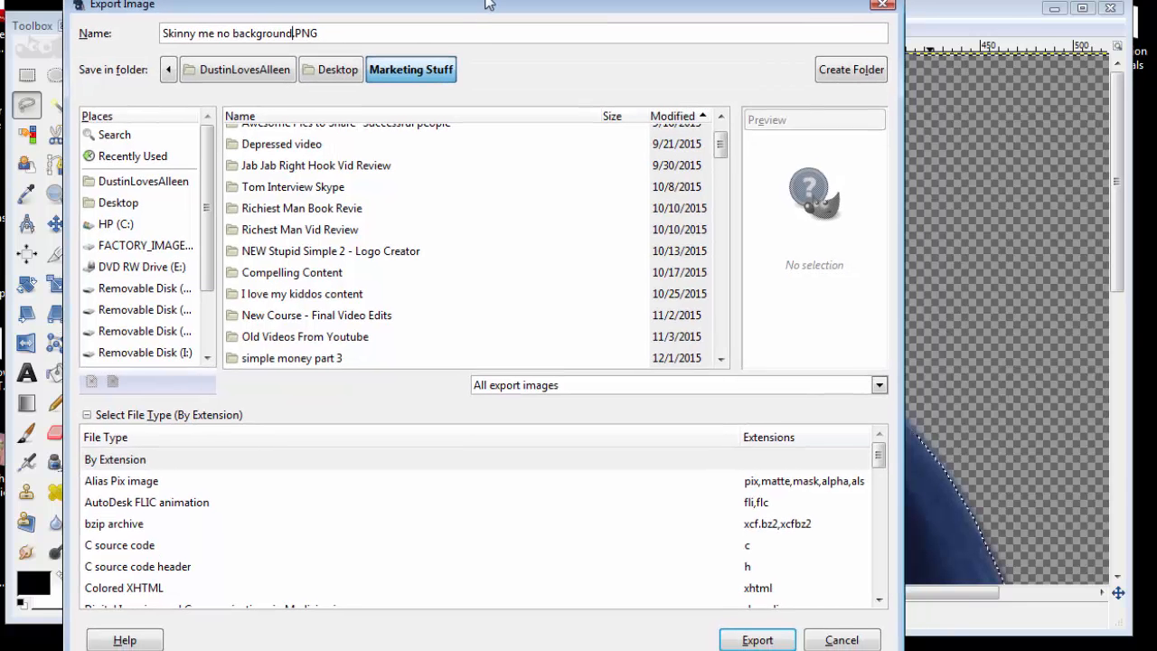
click(111, 197)
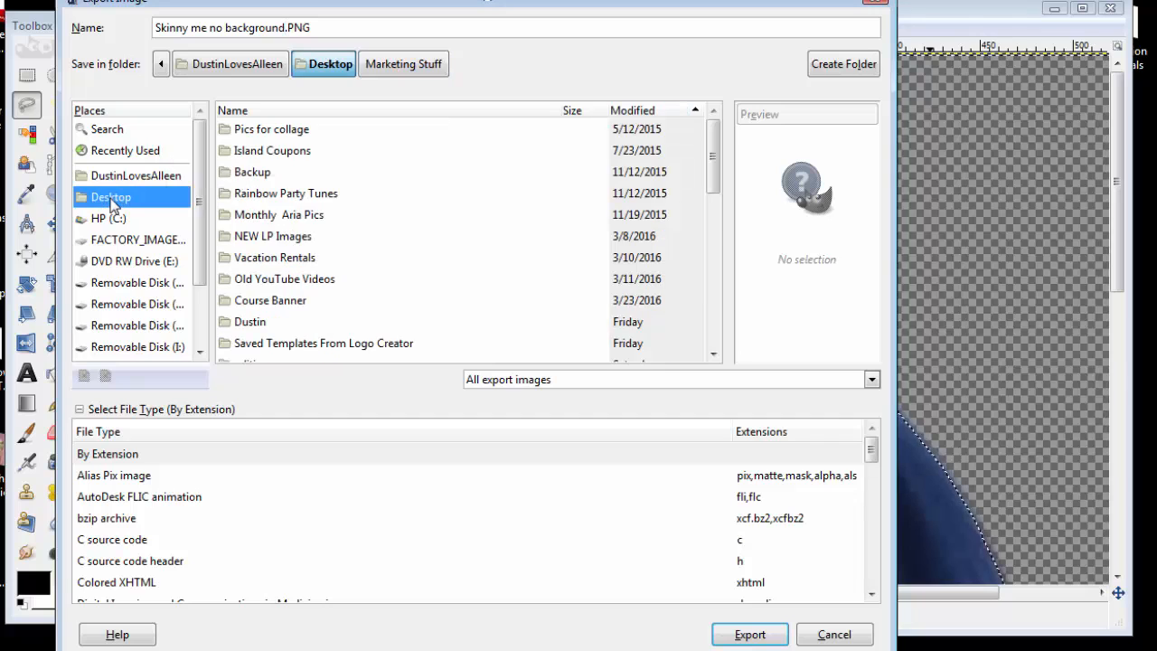
click(748, 633)
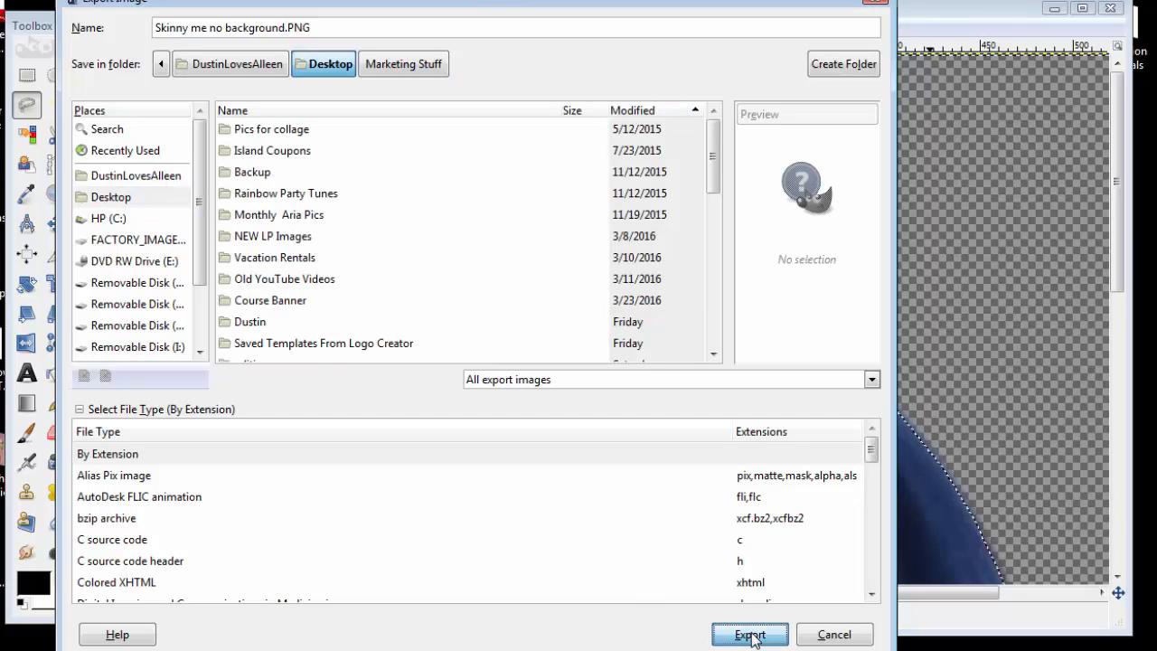
Export the transparent cut-out as a PNG to the Desktop, confirming the PNG options
click(748, 633)
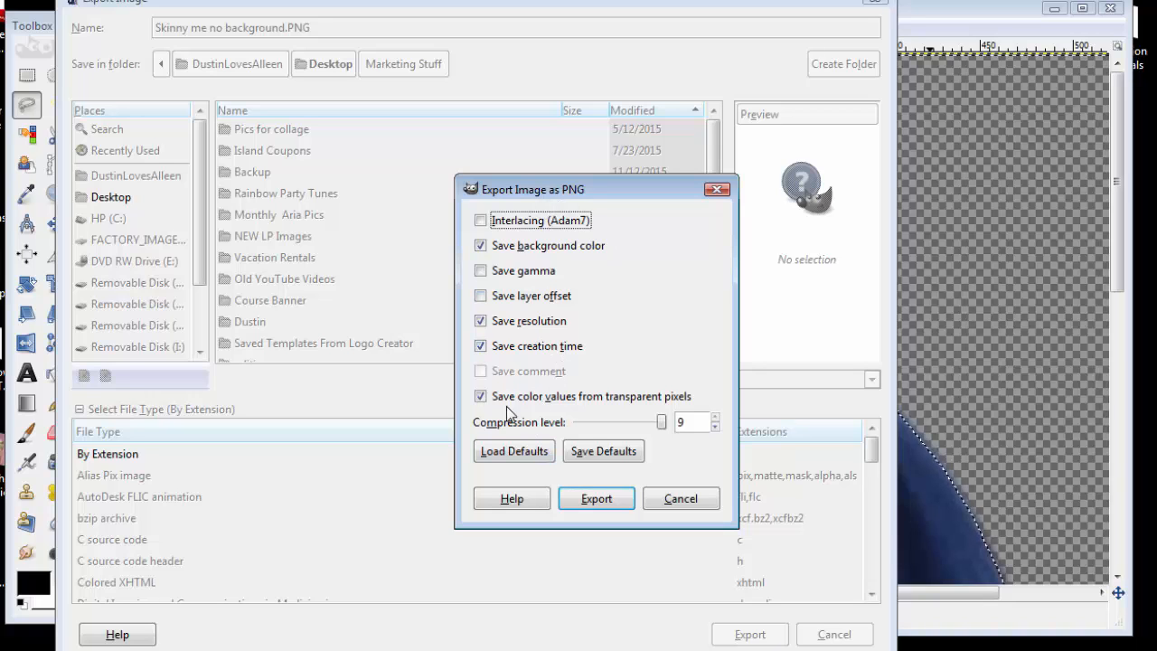
mouse_move(629, 408)
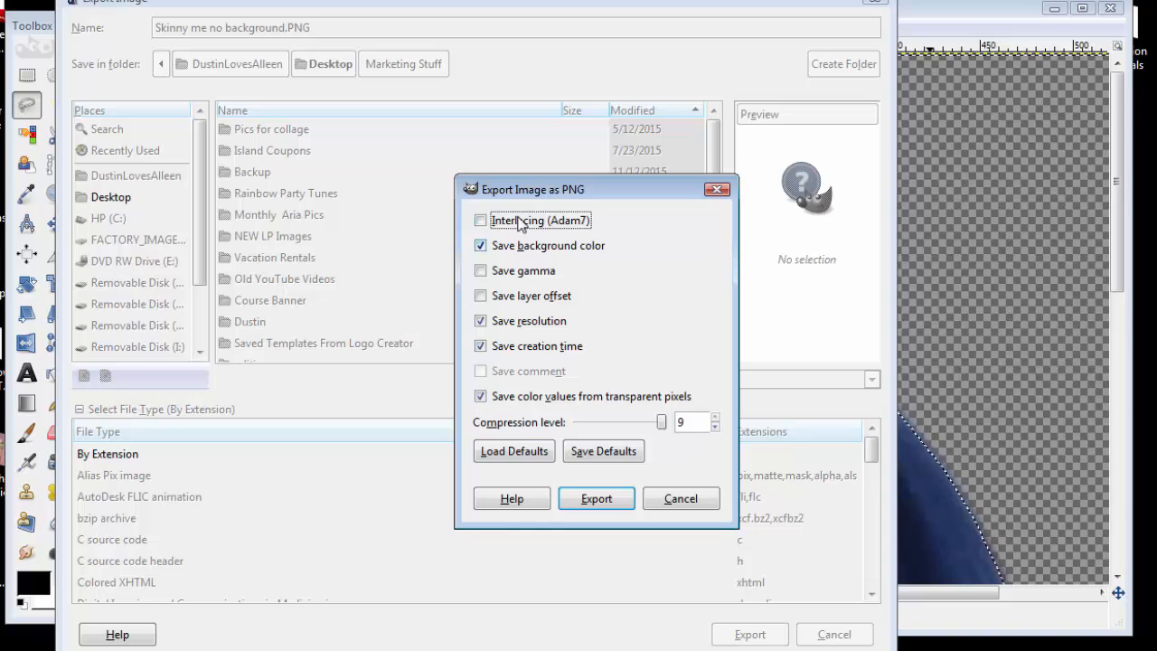
click(597, 499)
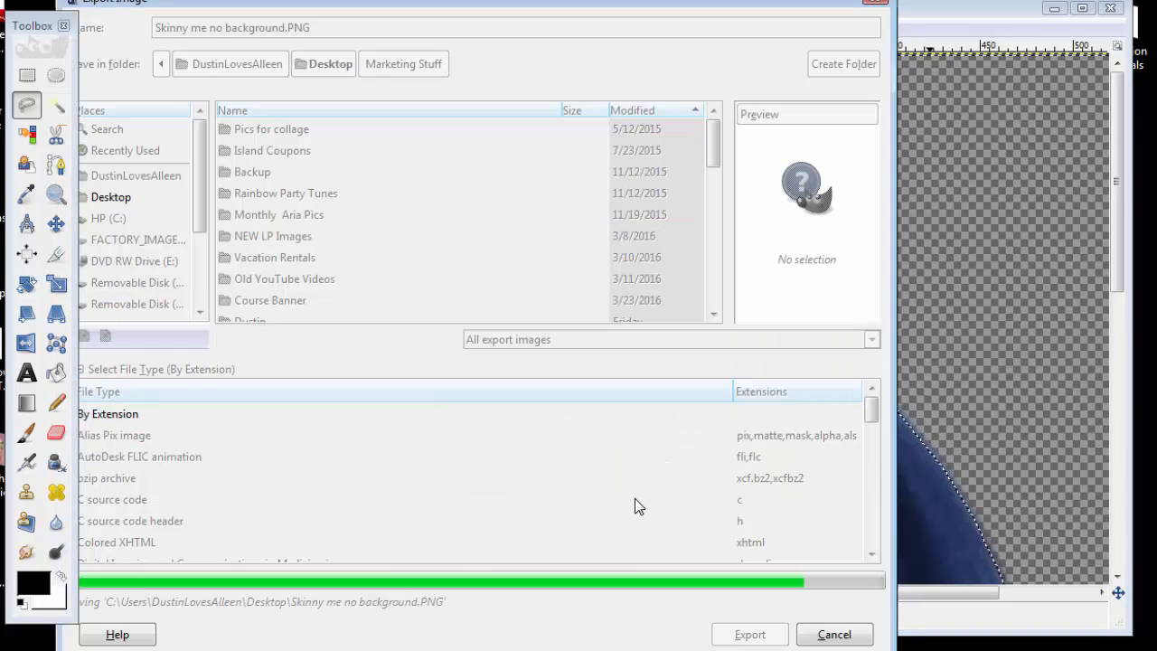
click(748, 633)
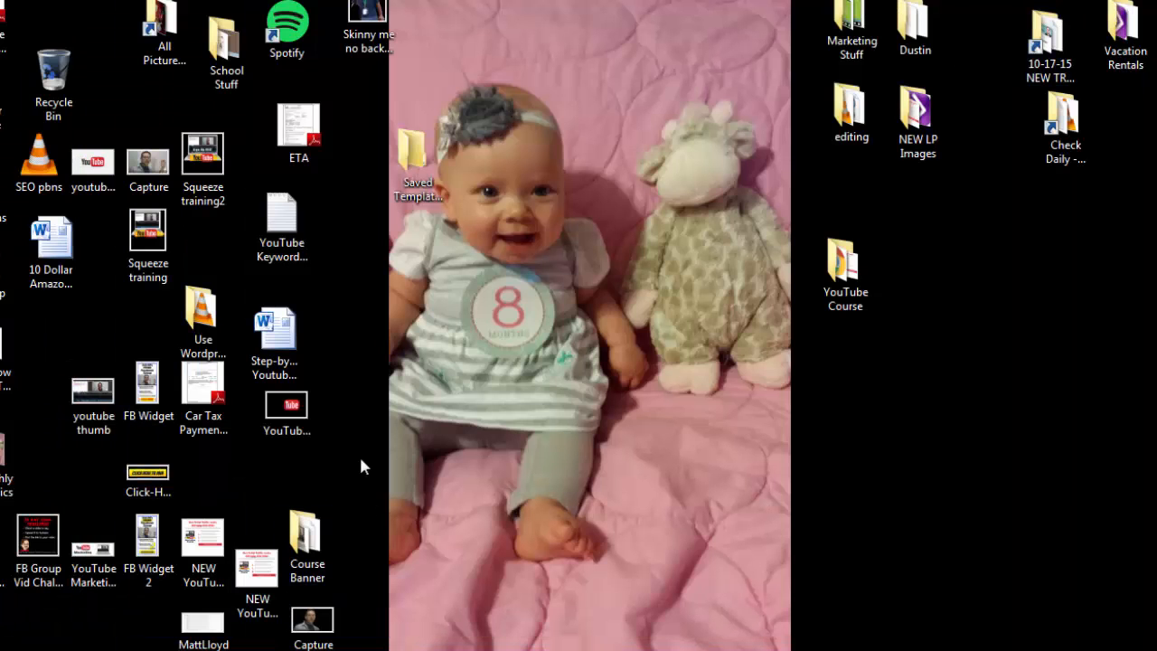
Move GIMP aside to reveal the desktop with the exported PNG icon
drag(365, 18, 969, 310)
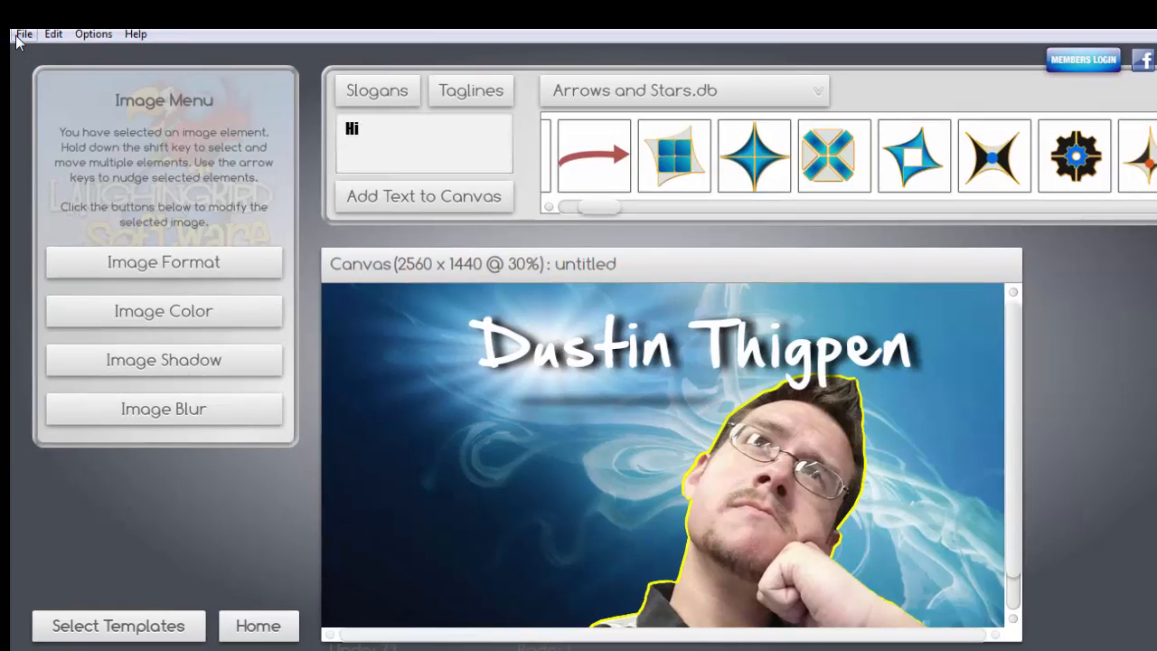
click(24, 33)
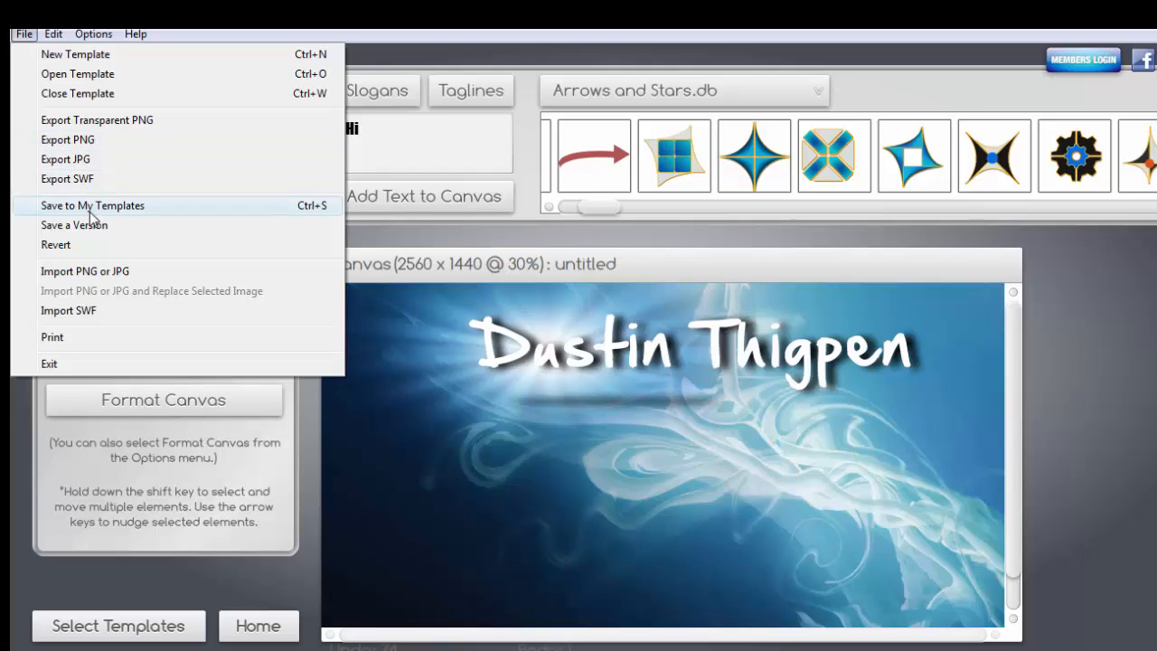
mouse_move(83, 271)
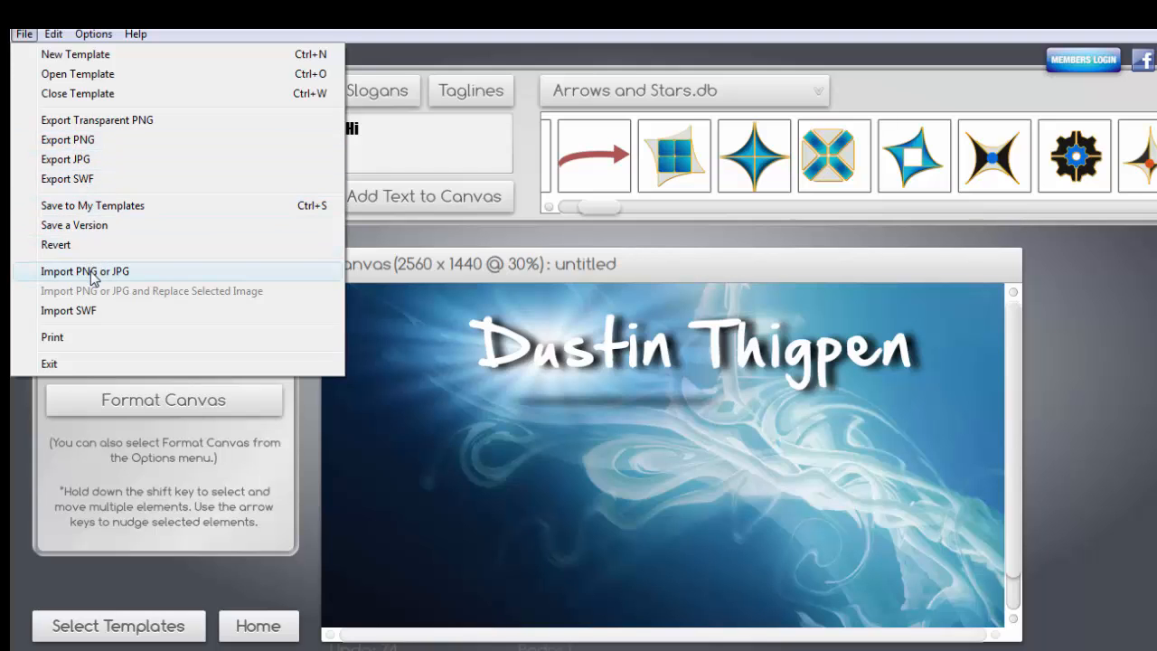
click(83, 271)
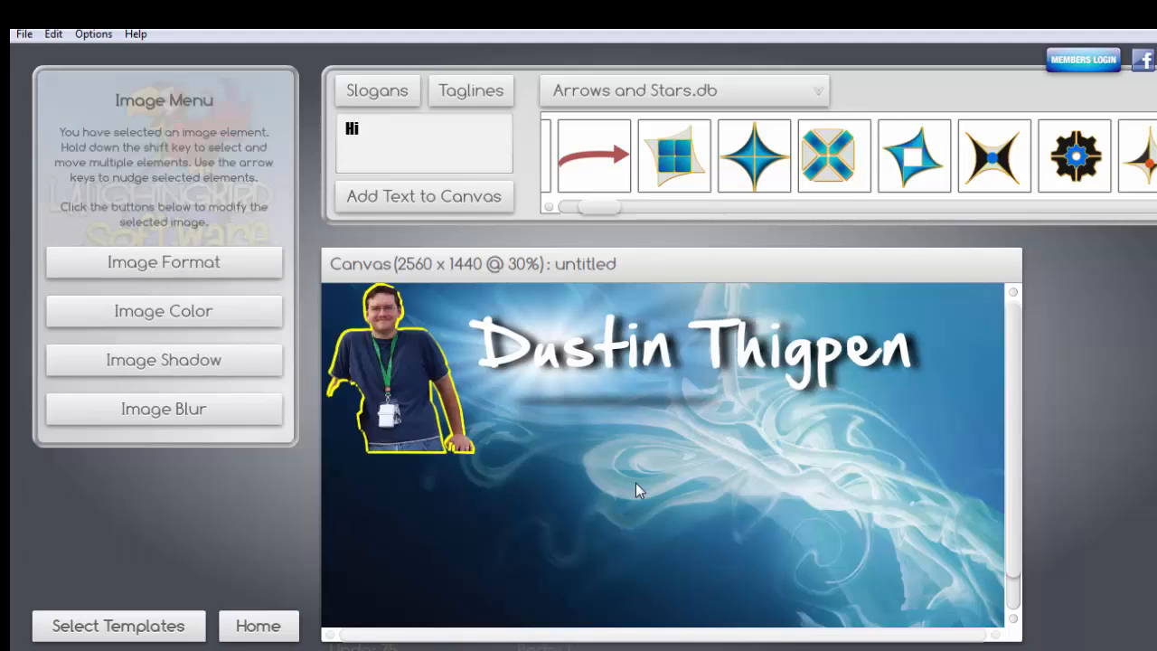
Bring up Image Format to scale and reposition the man's cut-out
click(163, 260)
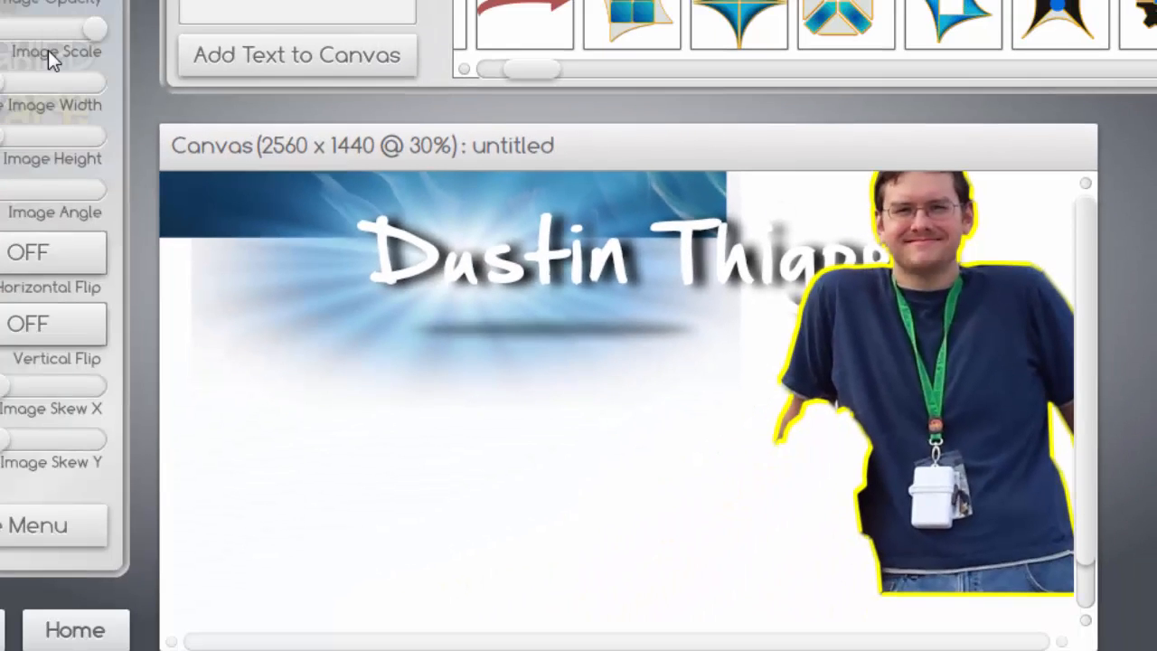
mouse_move(613, 361)
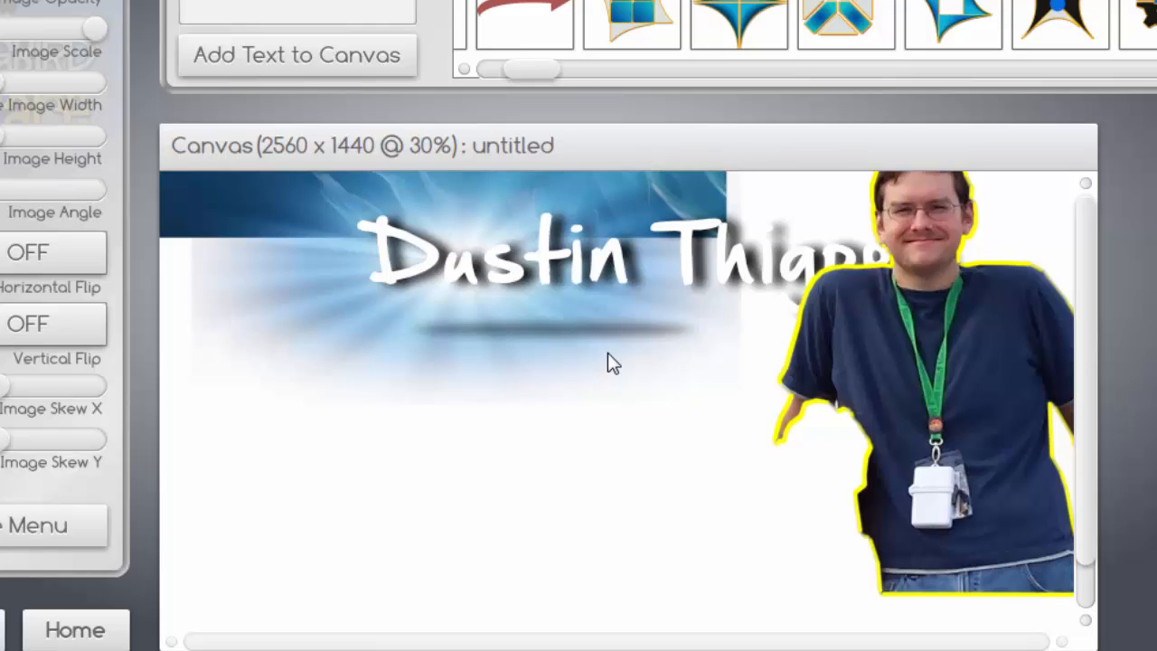
mouse_move(894, 329)
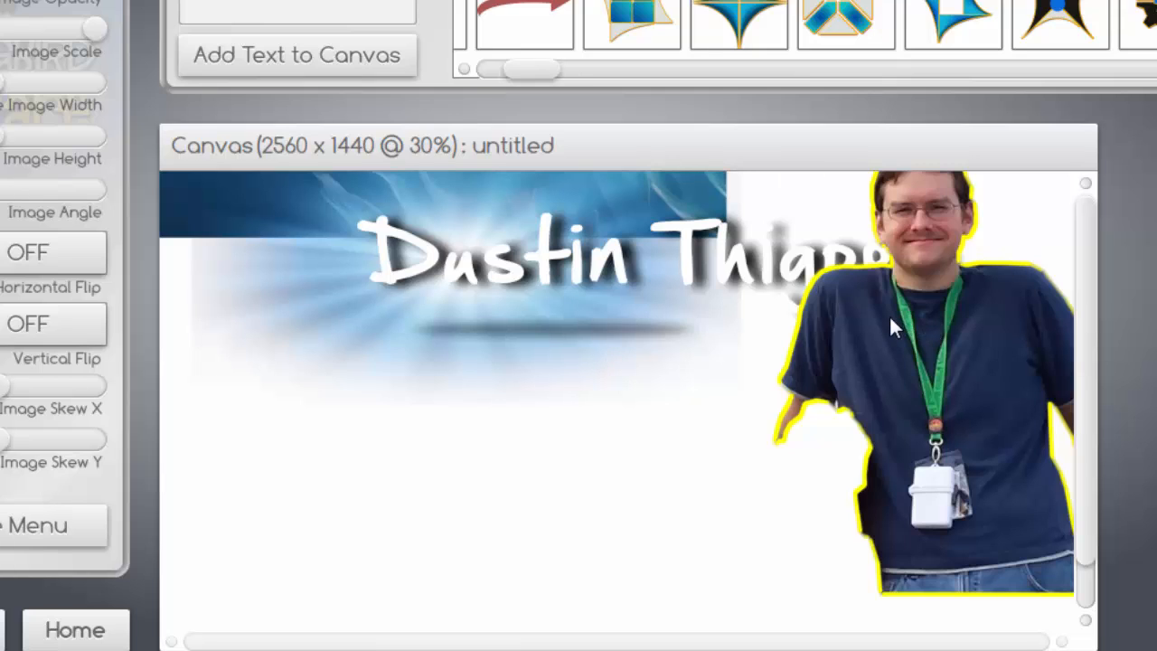